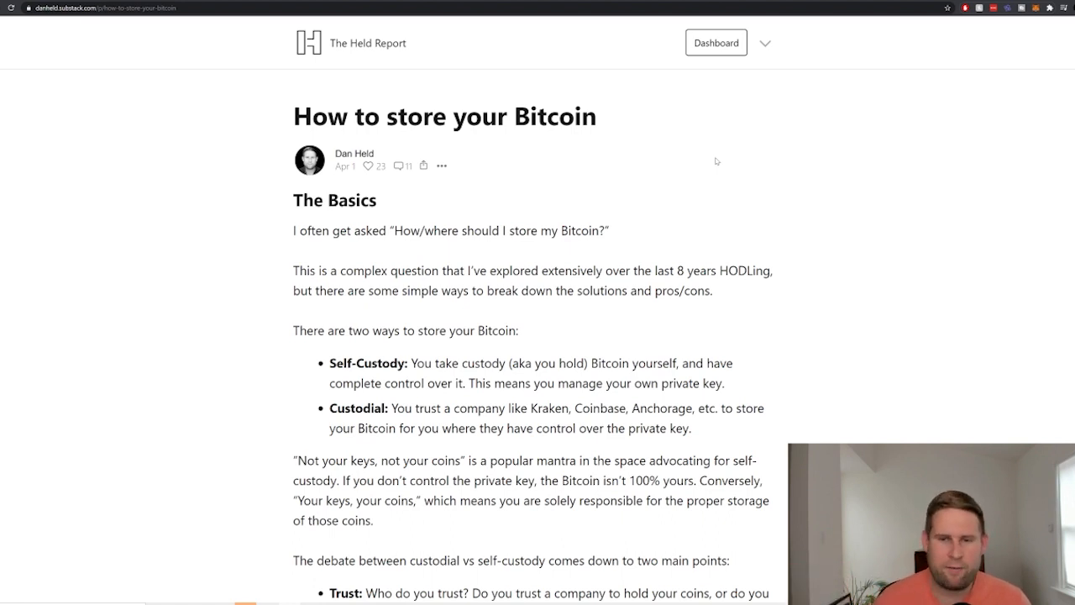
# Scroll from the article title through The Basics until the Self-Custody heading appears.
pyautogui.scroll(-3)
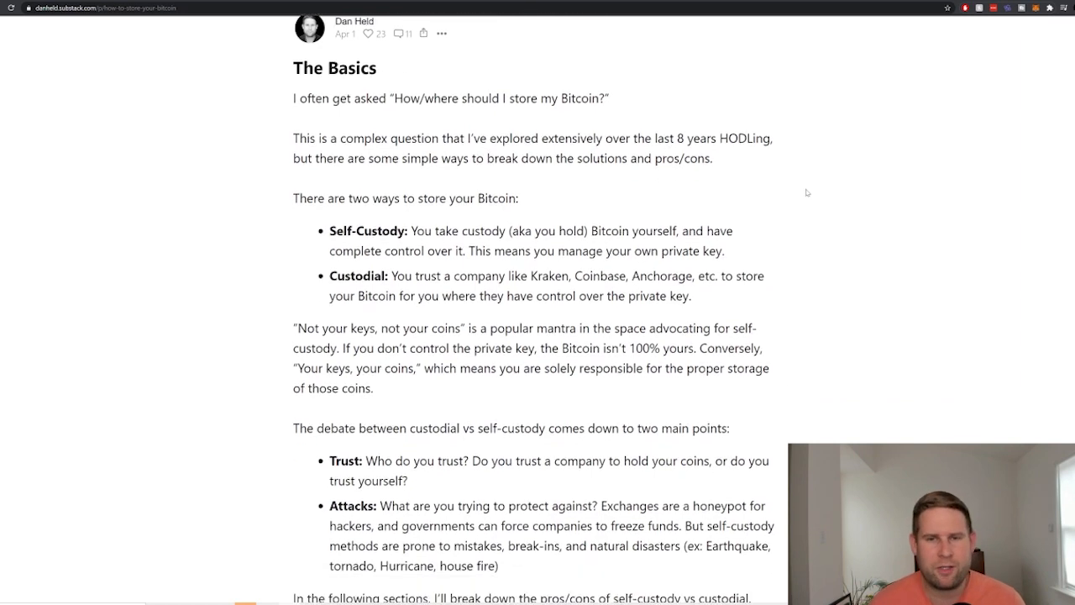
pyautogui.moveTo(771, 196)
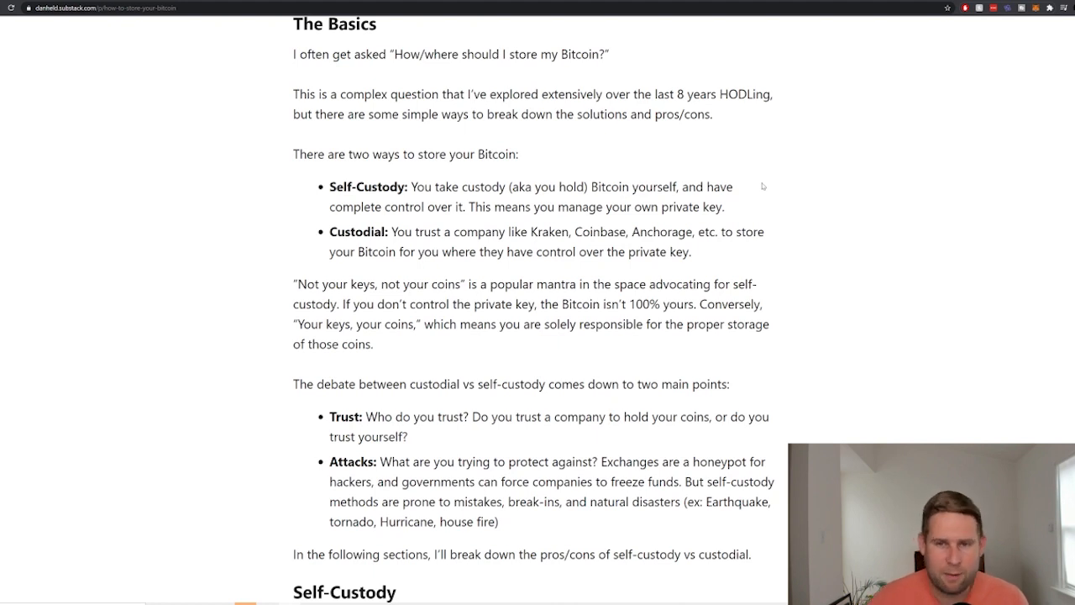
pyautogui.moveTo(746, 193)
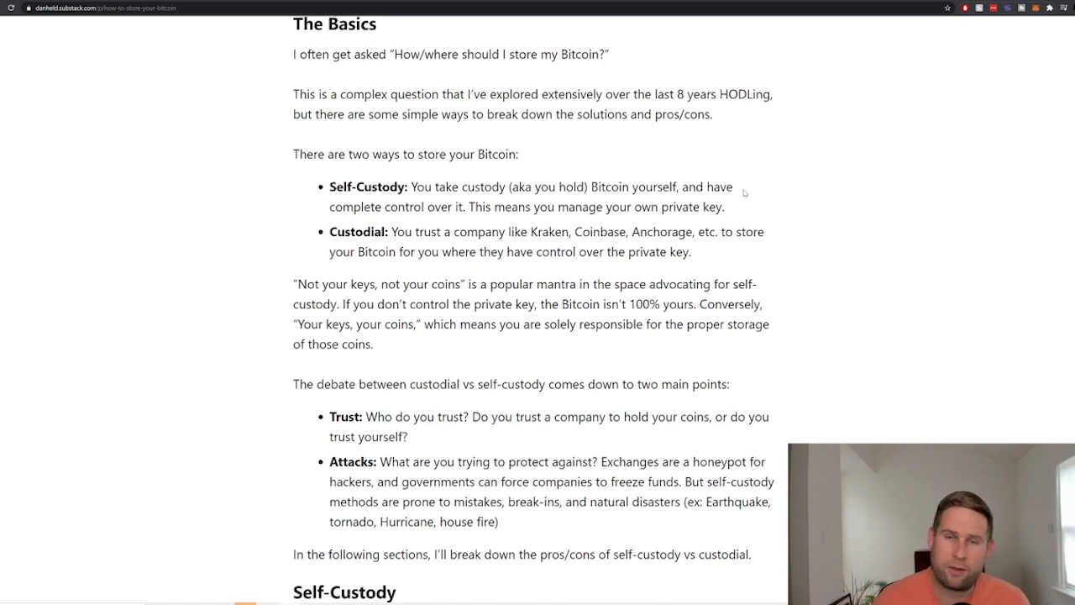
pyautogui.scroll(-3)
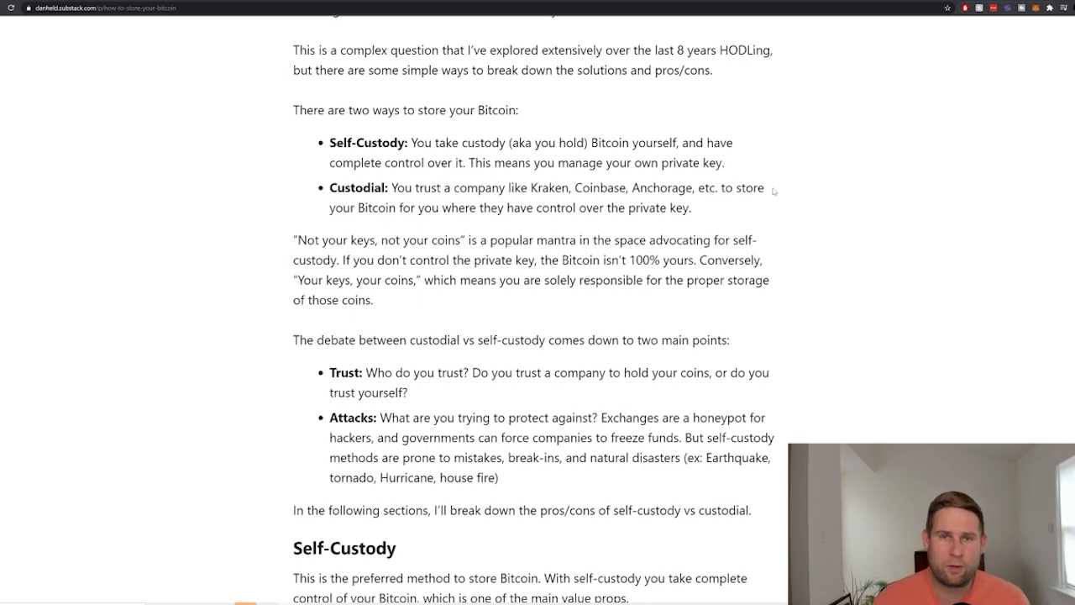
pyautogui.moveTo(783, 187)
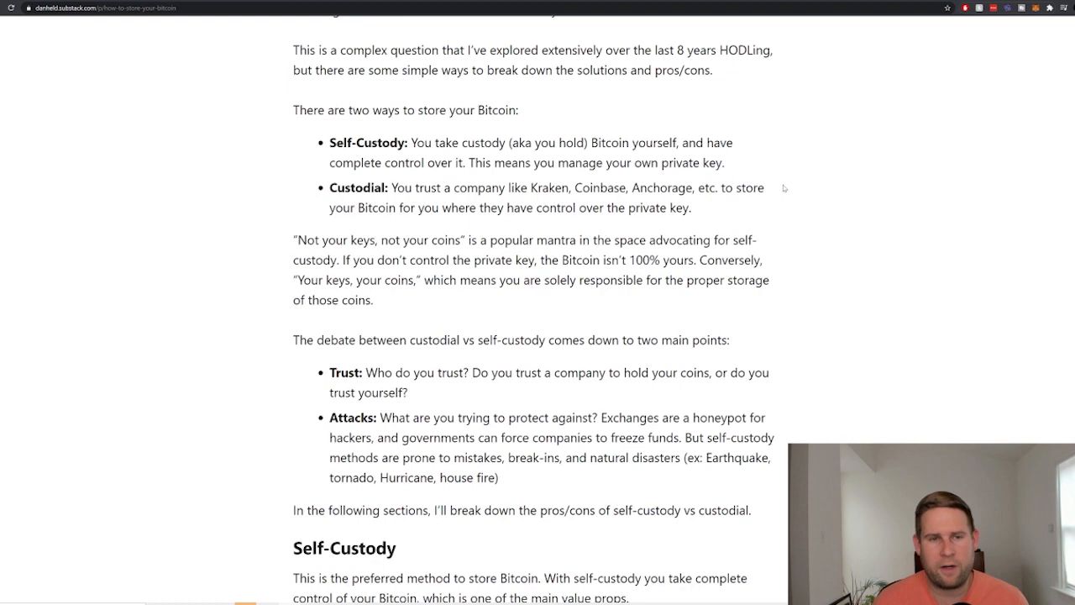
pyautogui.moveTo(776, 194)
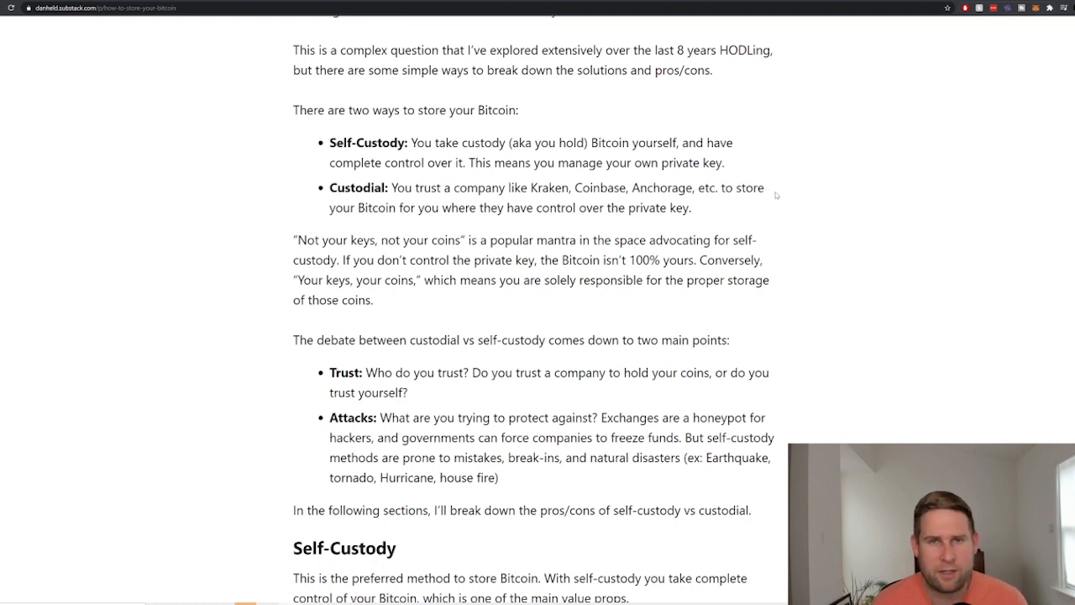
pyautogui.moveTo(788, 181)
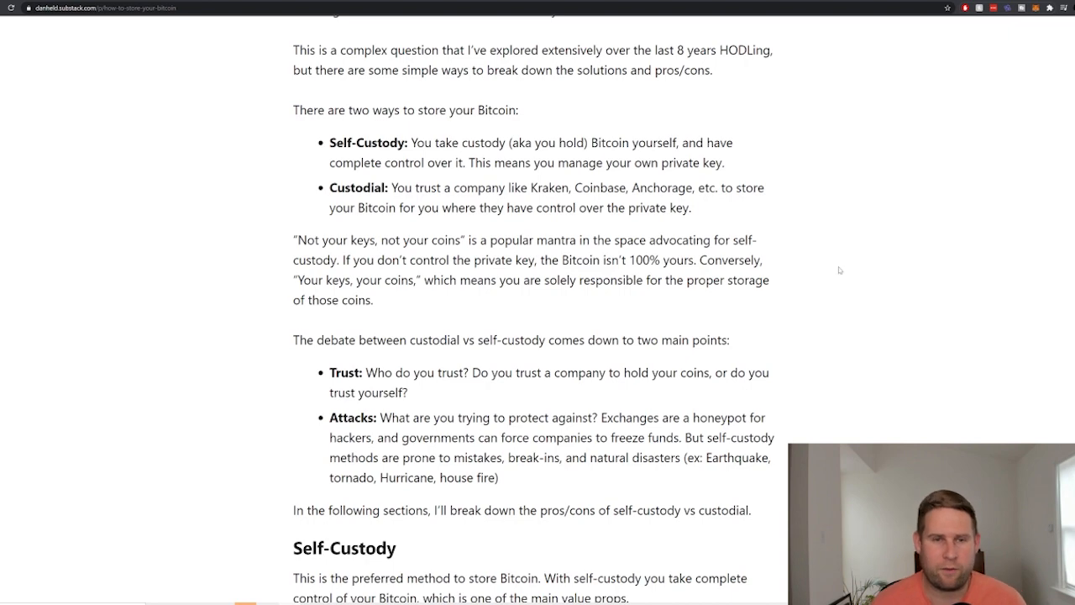
pyautogui.scroll(-3)
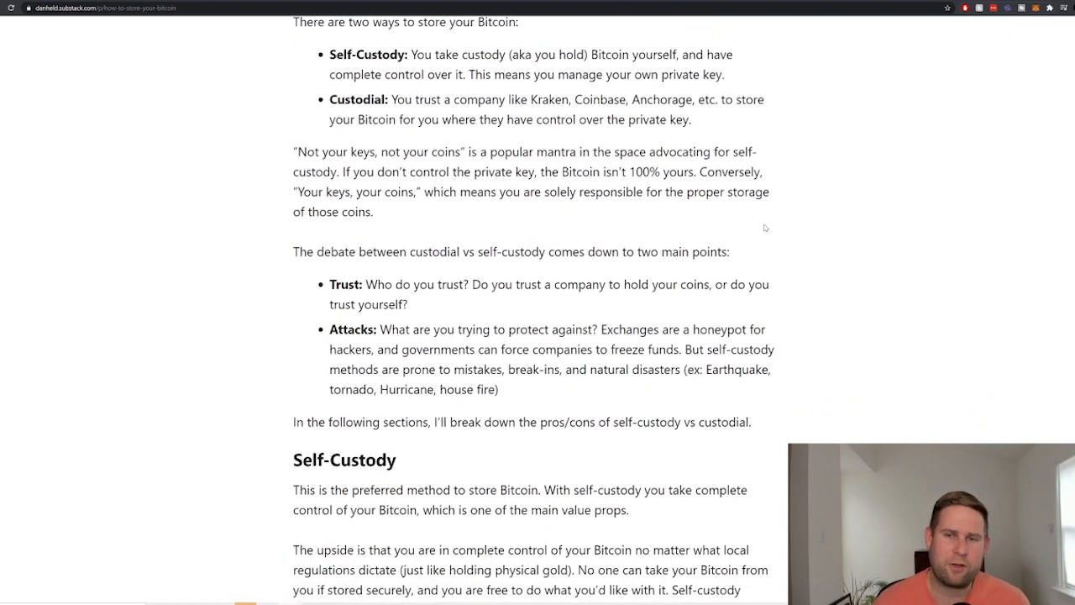
pyautogui.moveTo(782, 208)
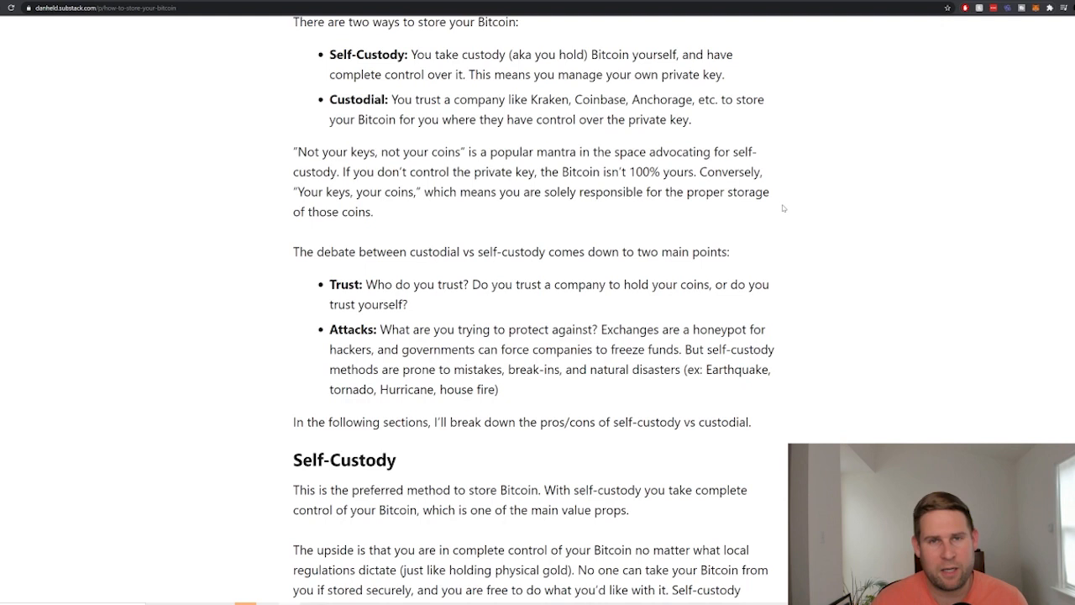
pyautogui.moveTo(701, 161)
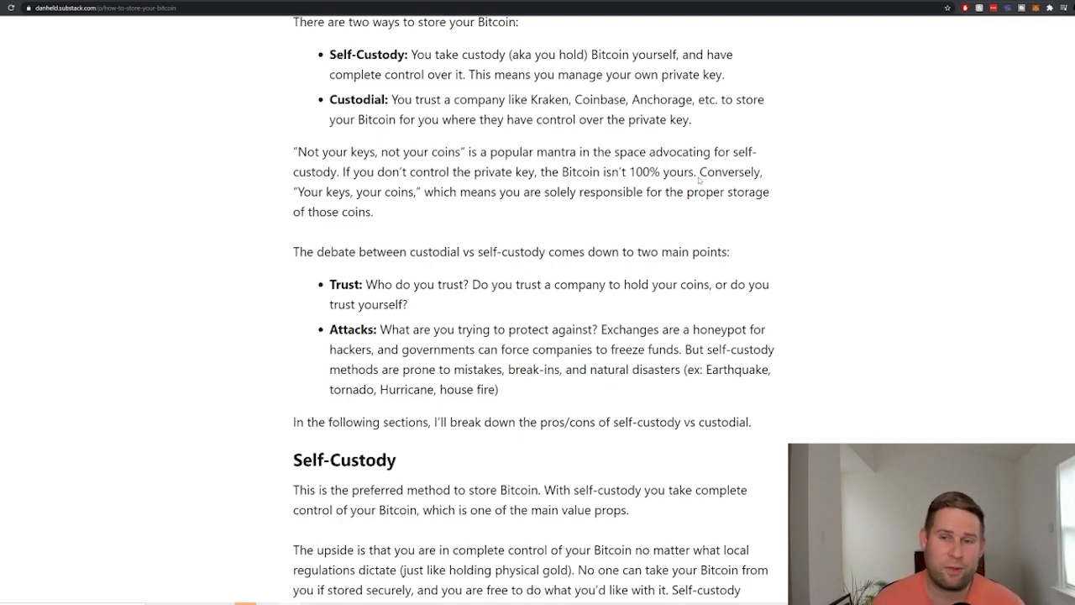
# Read the Self-Custody upside, downside and backup-mistake paragraphs.
pyautogui.scroll(-3)
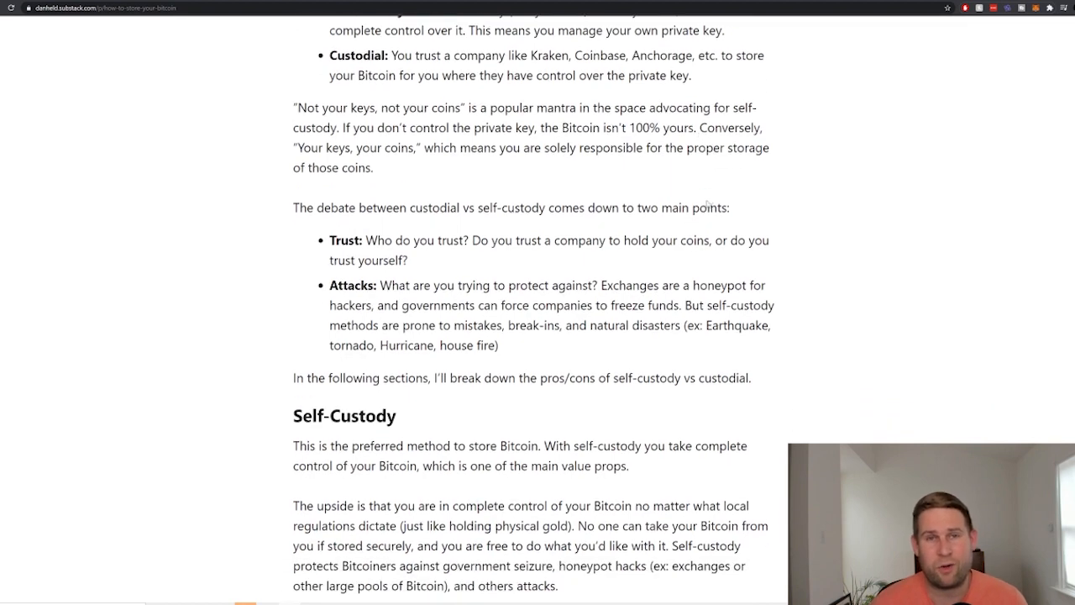
pyautogui.scroll(-3)
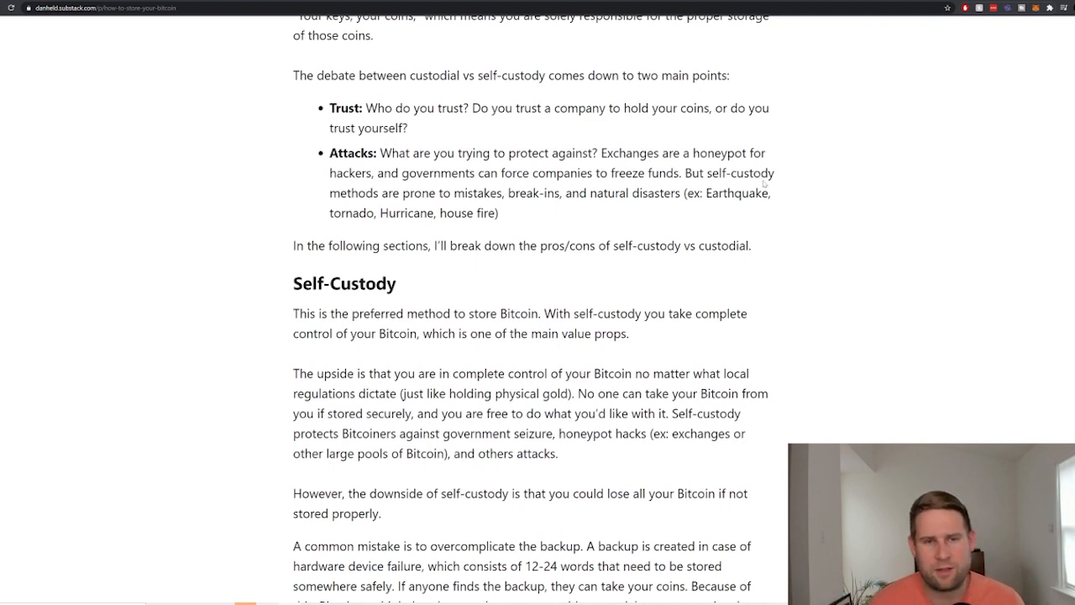
pyautogui.moveTo(813, 198)
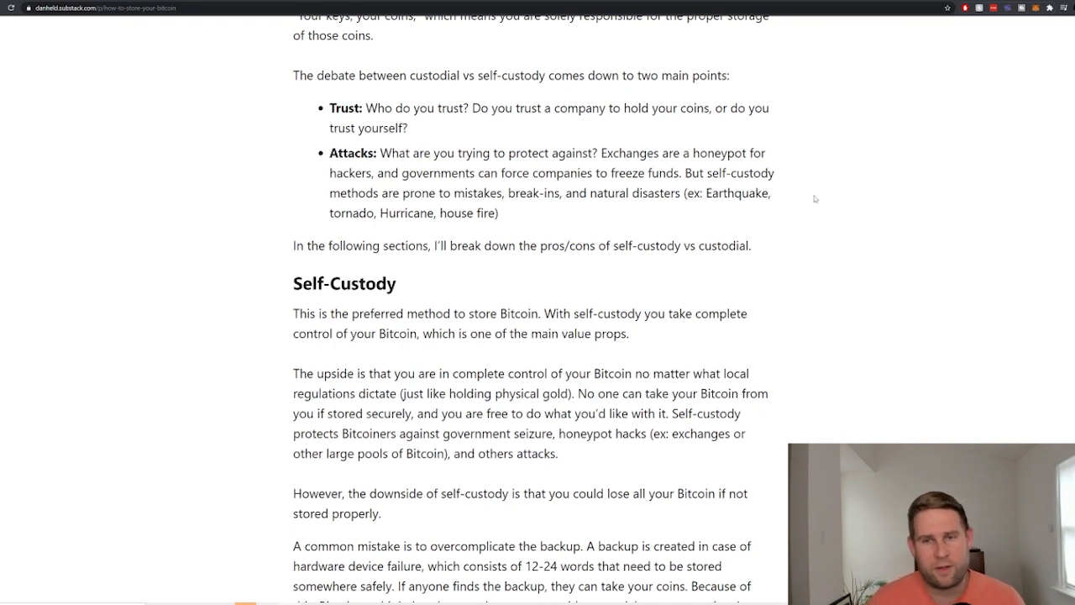
pyautogui.moveTo(760, 165)
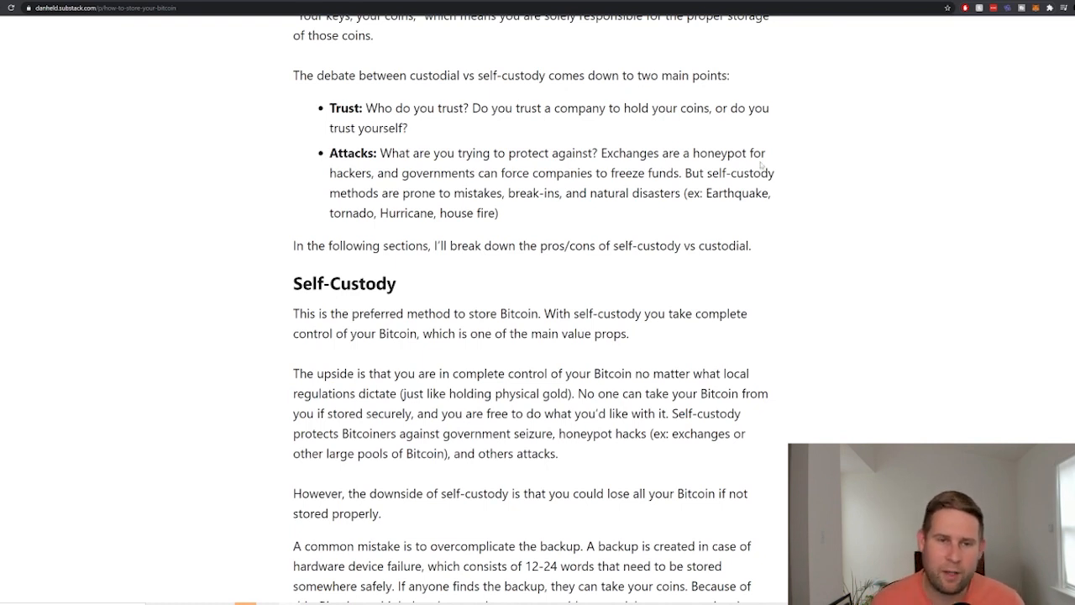
pyautogui.moveTo(808, 199)
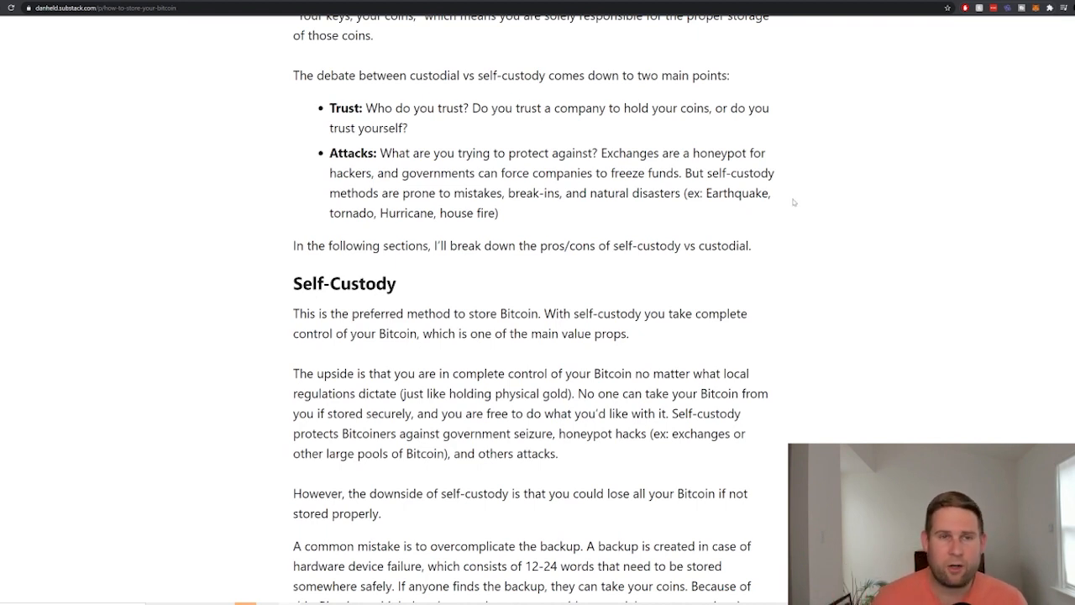
pyautogui.scroll(-3)
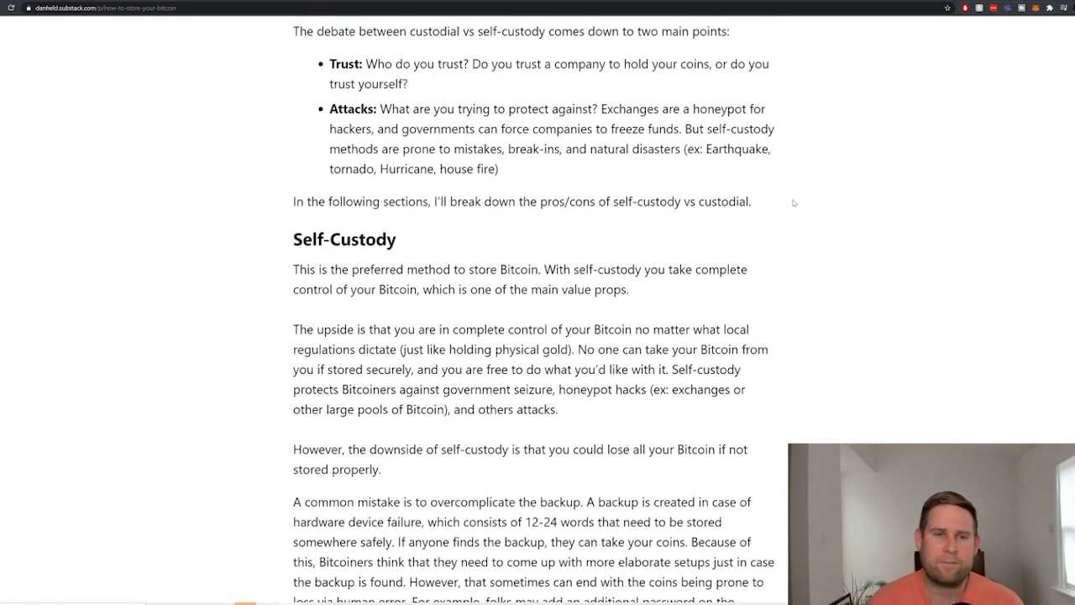
pyautogui.scroll(-3)
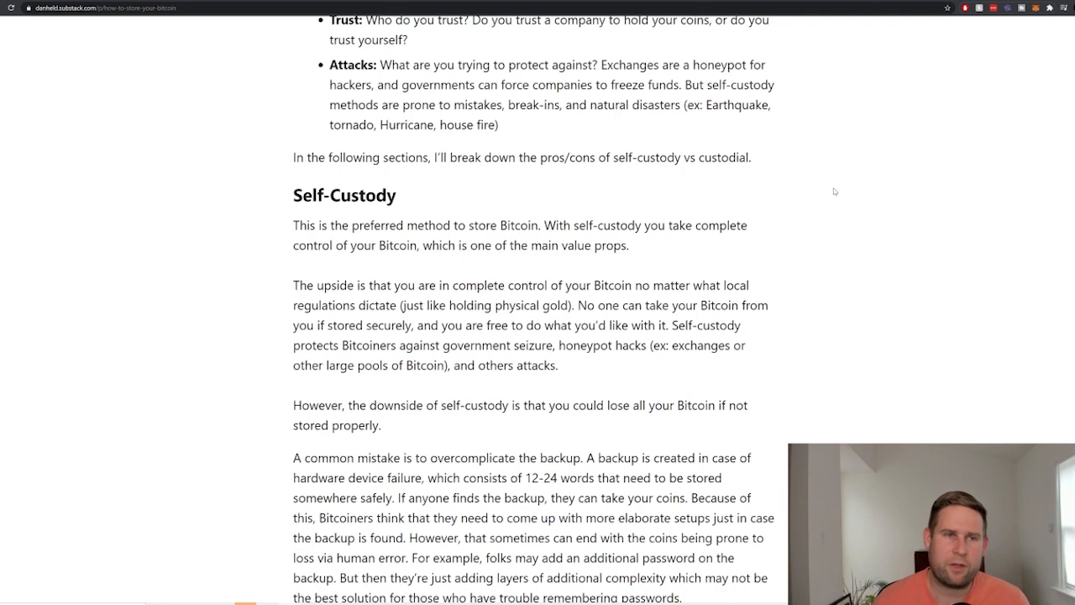
pyautogui.scroll(-3)
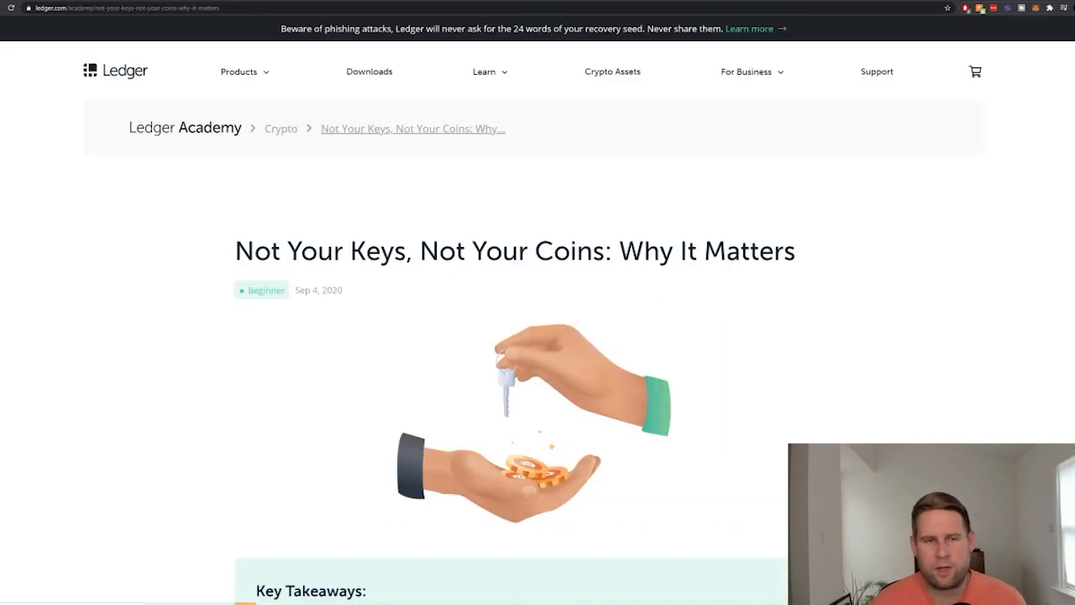
# Look over the Ledger Academy article, then switch to the BTC Sessions YouTube tab.
pyautogui.scroll(-3)
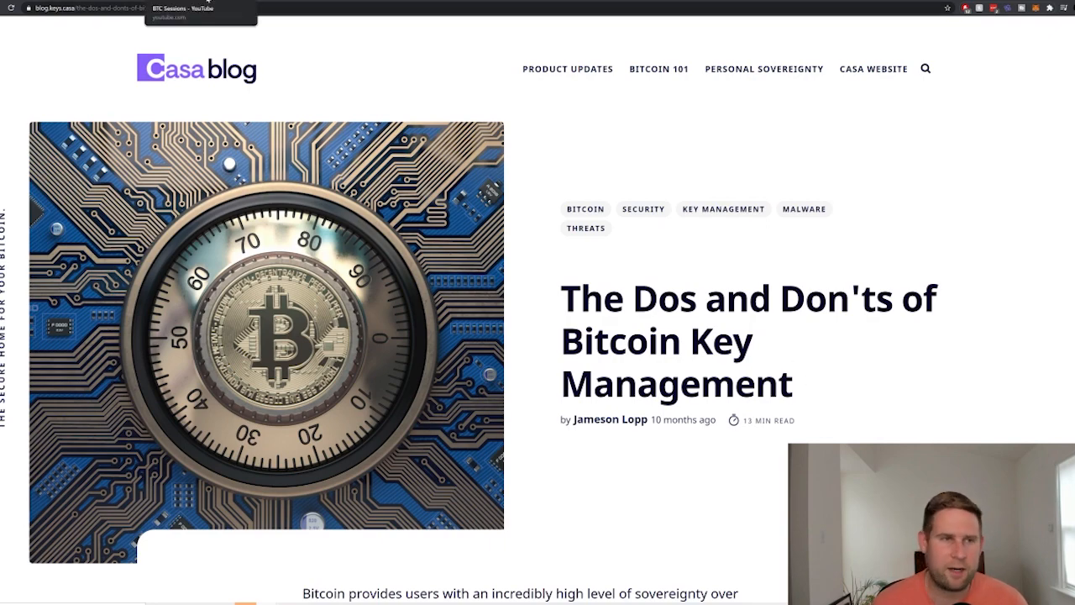
pyautogui.click(199, 7)
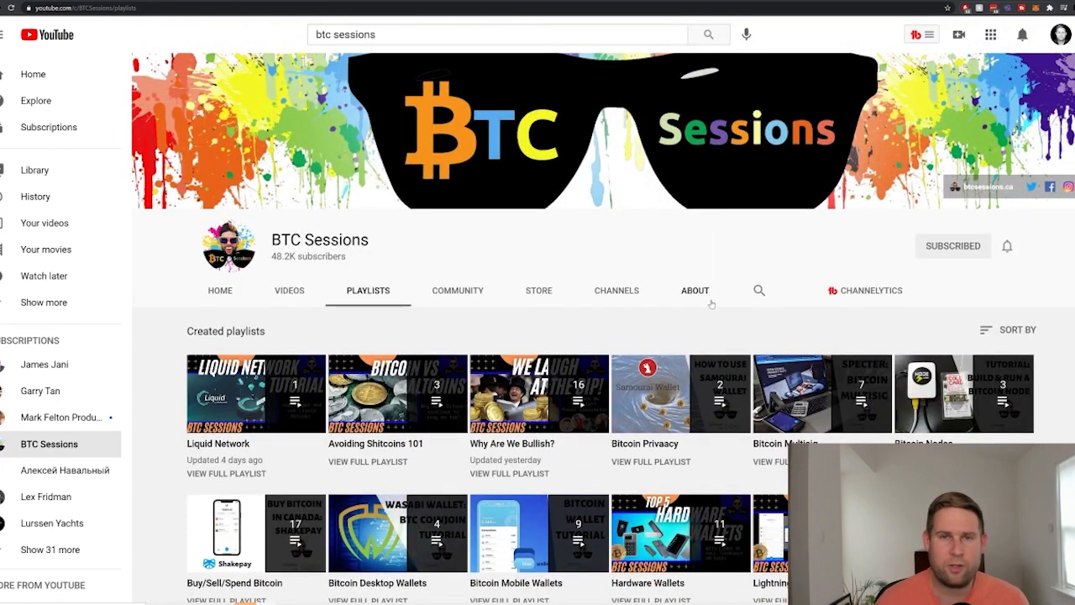
# Scroll the BTC Sessions playlists to show Bitcoin Privacy and Hardware Wallets.
pyautogui.scroll(-3)
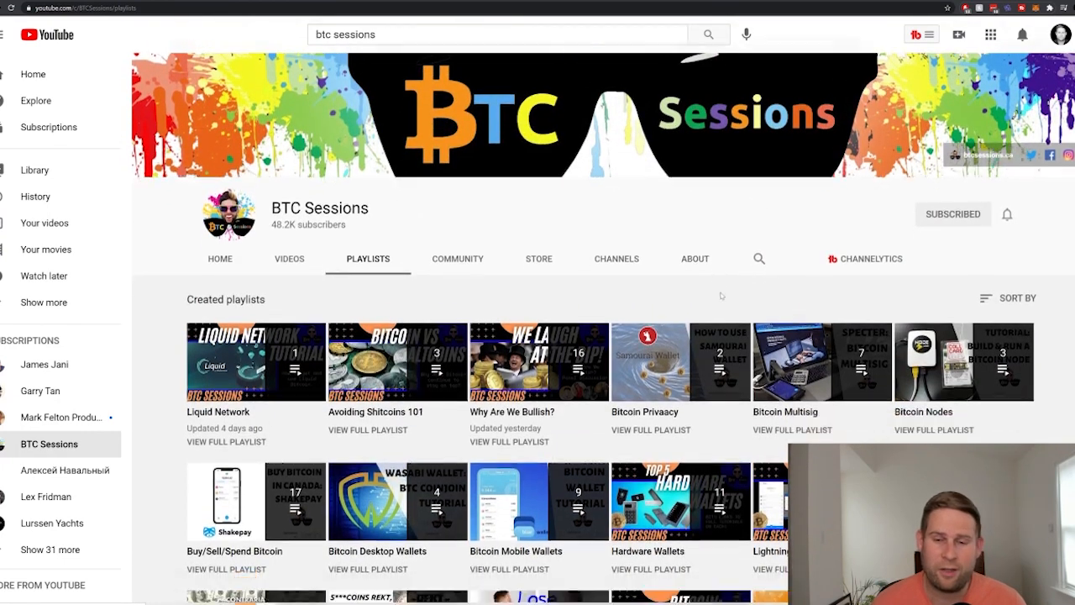
pyautogui.scroll(-3)
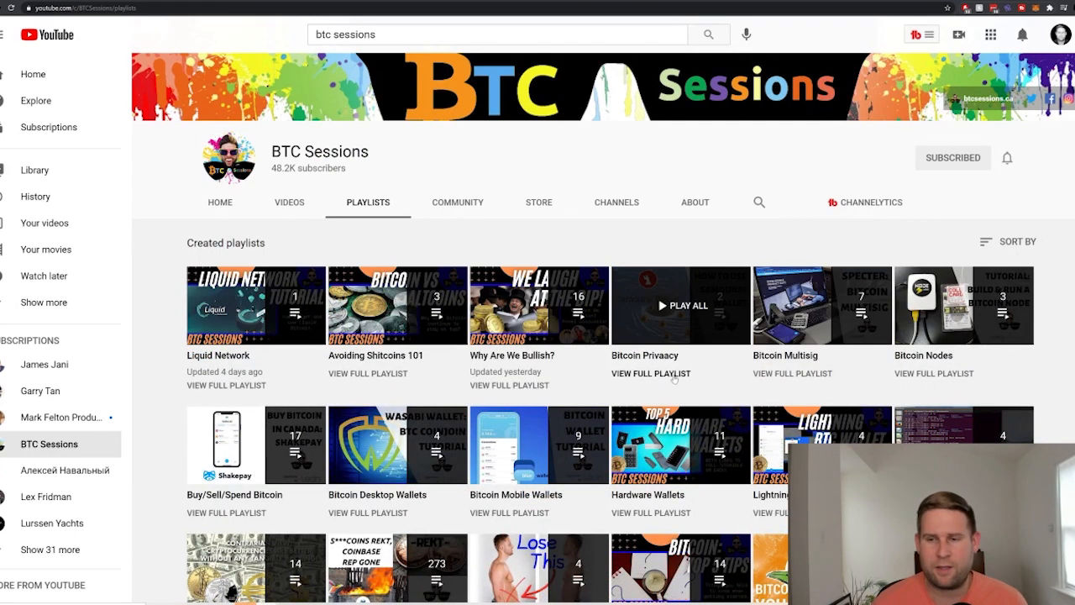
pyautogui.moveTo(676, 381)
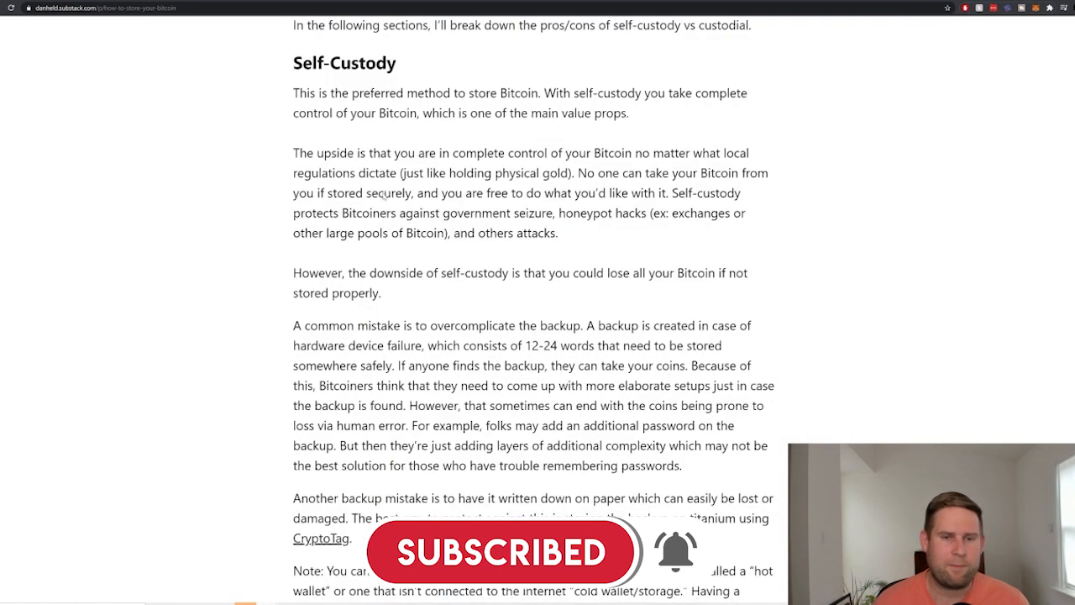
pyautogui.moveTo(797, 246)
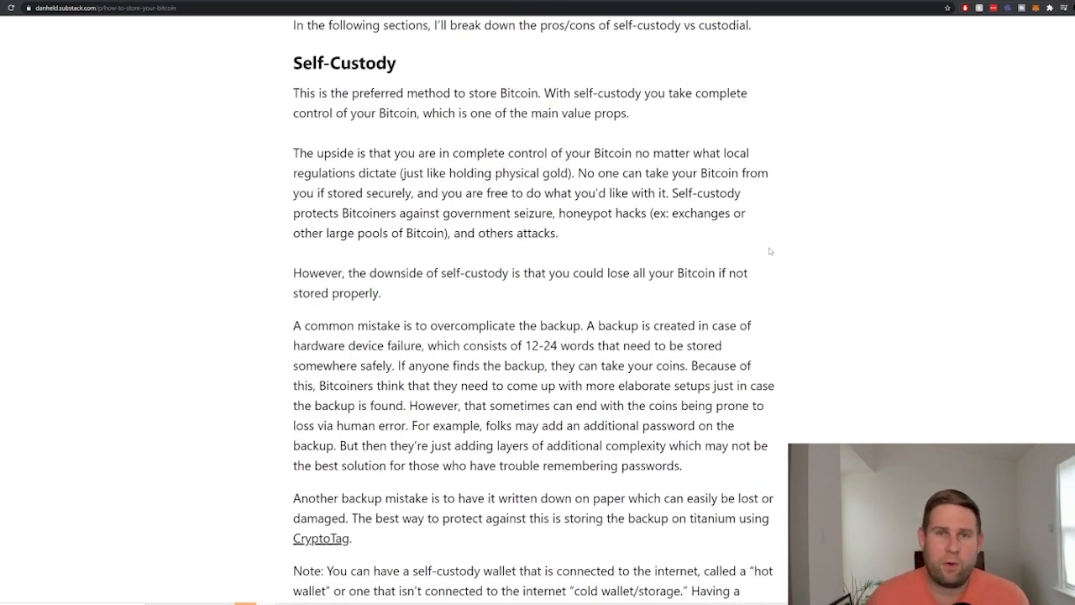
# Scroll the Substack post past the hot/cold wallet note to the How to self-custody steps.
pyautogui.scroll(-3)
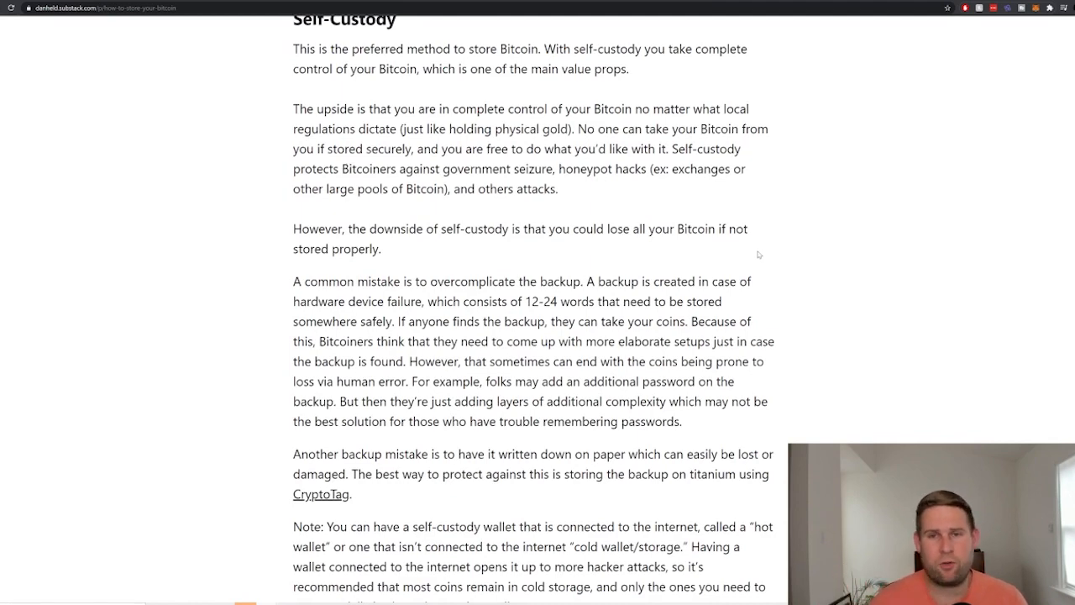
pyautogui.scroll(-3)
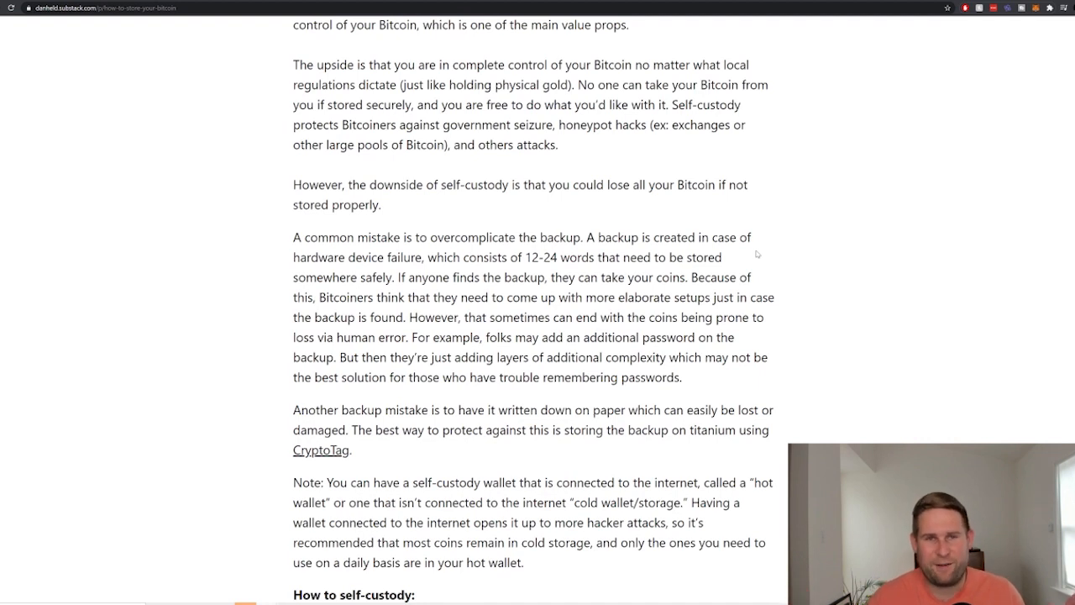
pyautogui.moveTo(702, 182)
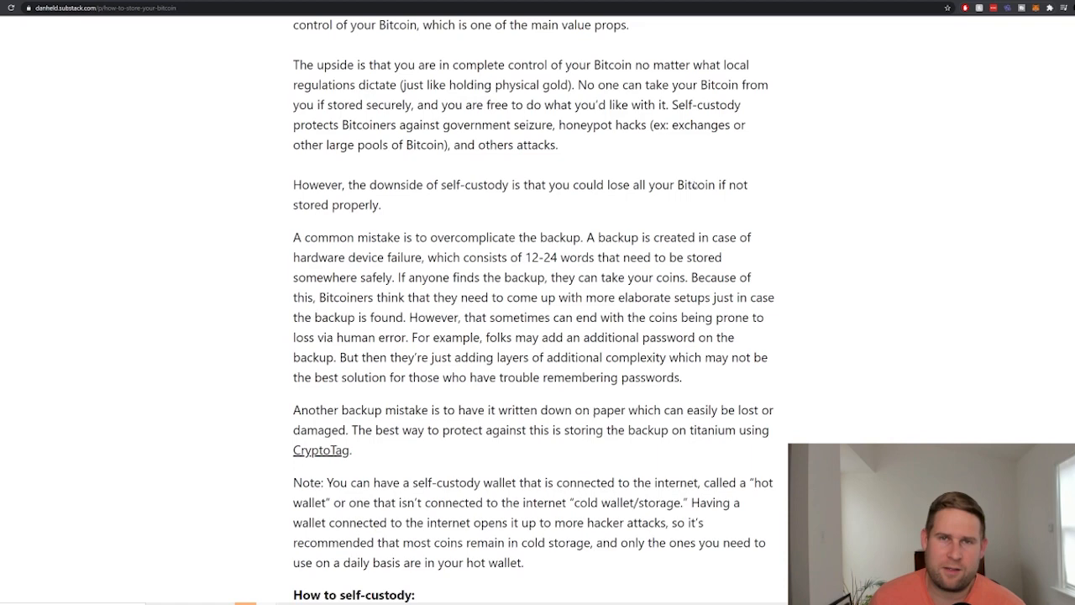
pyautogui.scroll(-3)
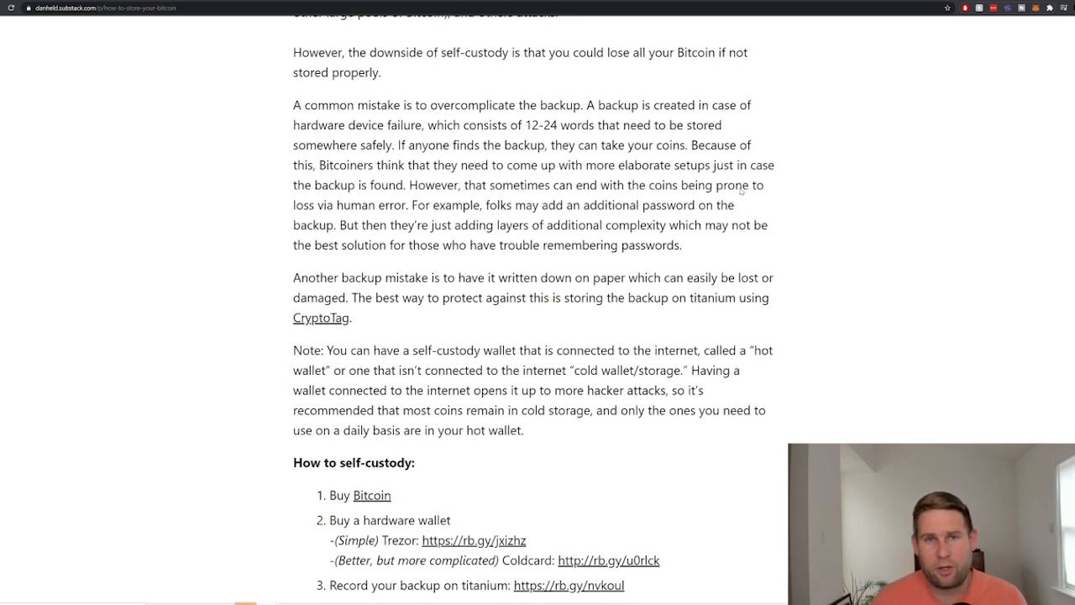
pyautogui.moveTo(724, 177)
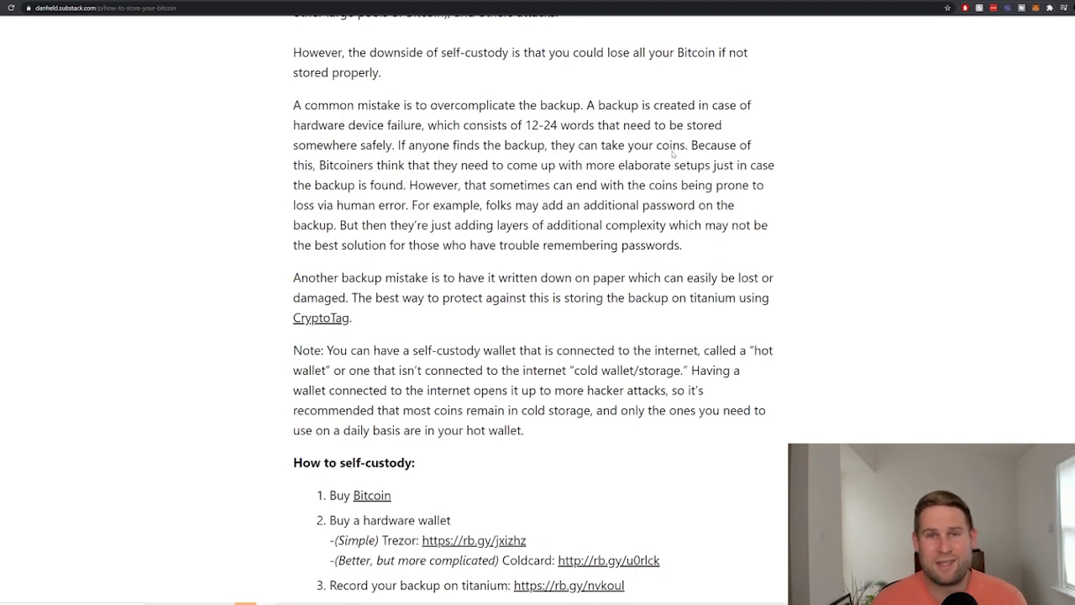
# Read the four How to self-custody steps until the Custodial heading comes into view.
pyautogui.scroll(-3)
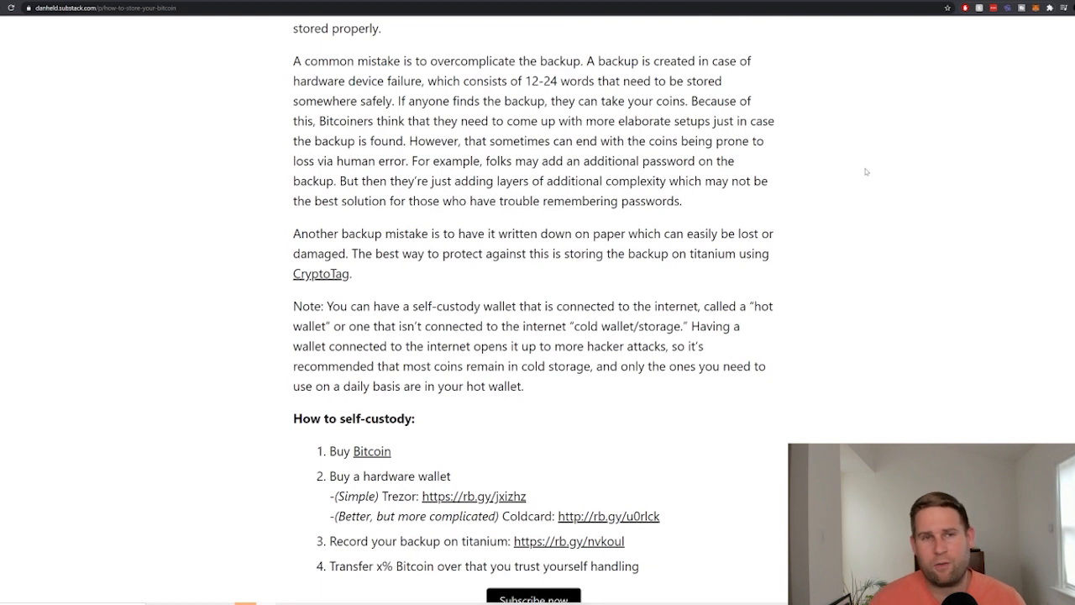
pyautogui.moveTo(853, 172)
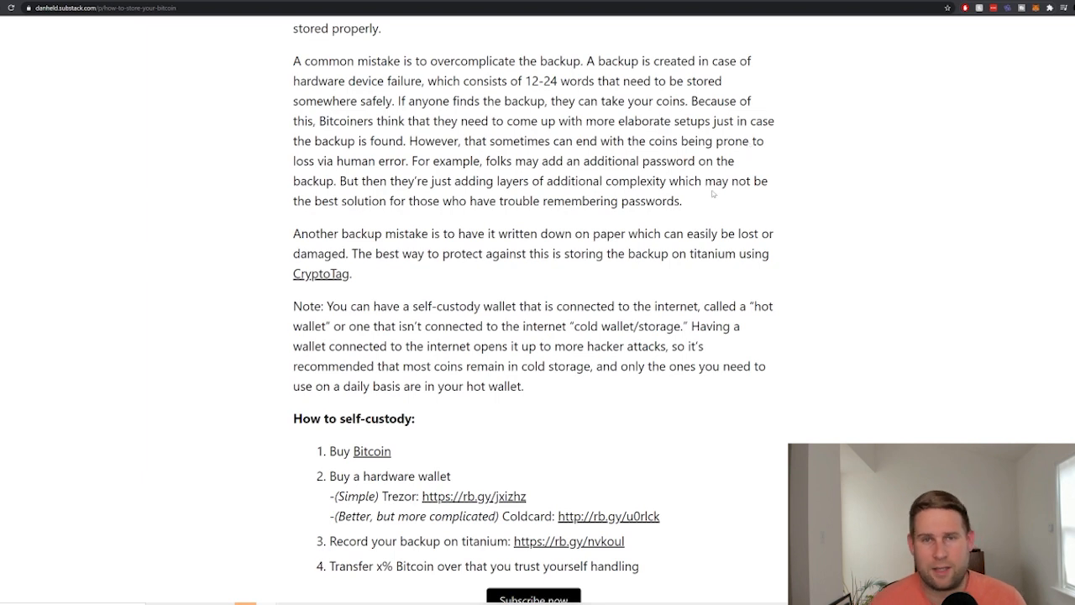
pyautogui.scroll(-3)
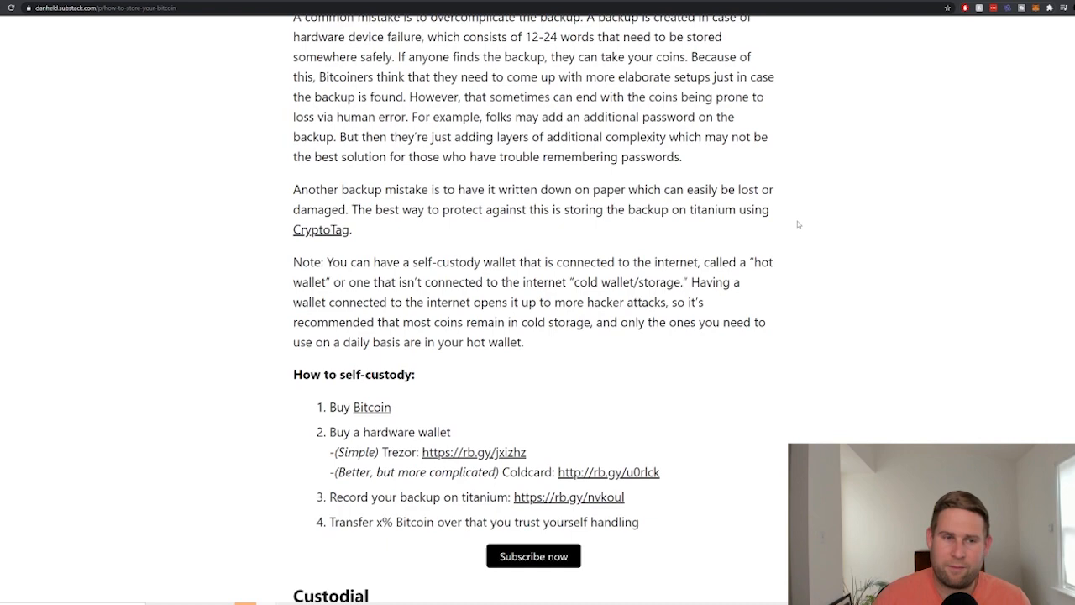
# Scroll to the Custodial section's paragraph on trusting someone else with your Bitcoin.
pyautogui.scroll(-3)
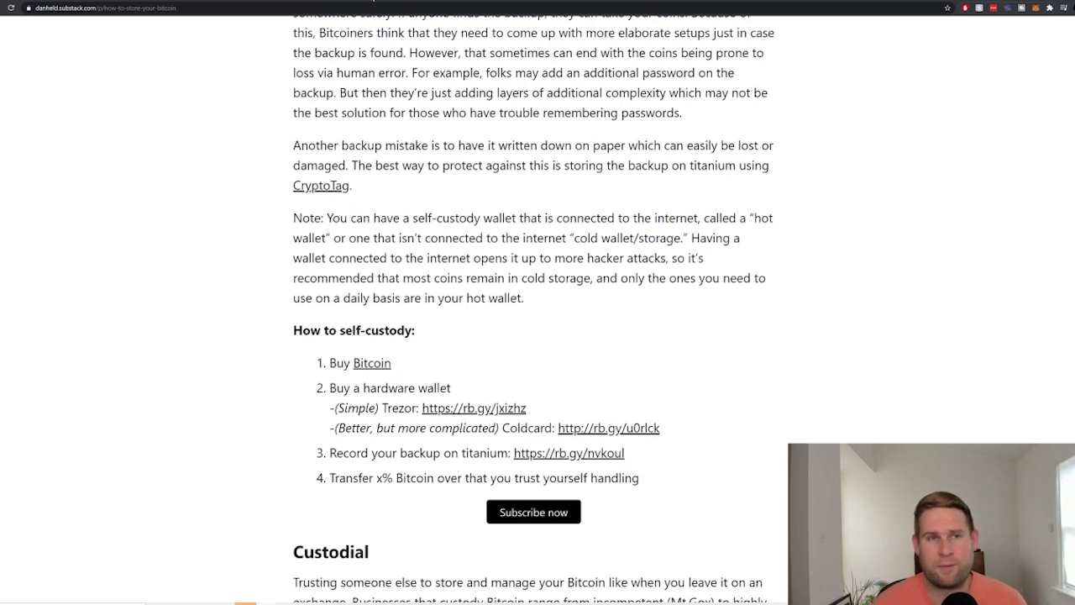
# Open the linked Casa article 'The Dos and Don'ts of Bitcoin Key Management'.
pyautogui.click(319, 184)
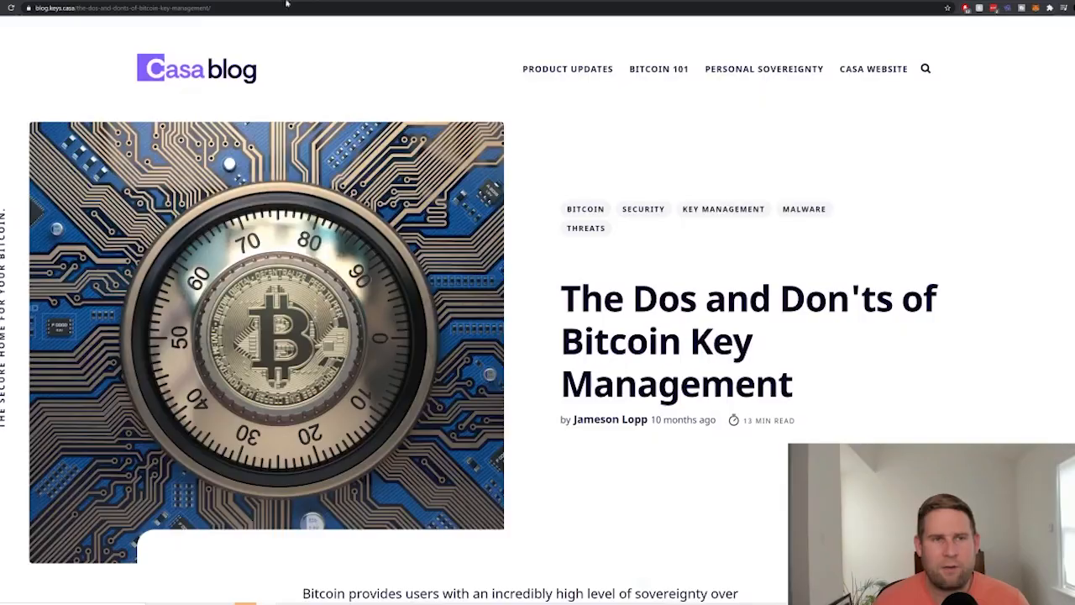
pyautogui.moveTo(416, 76)
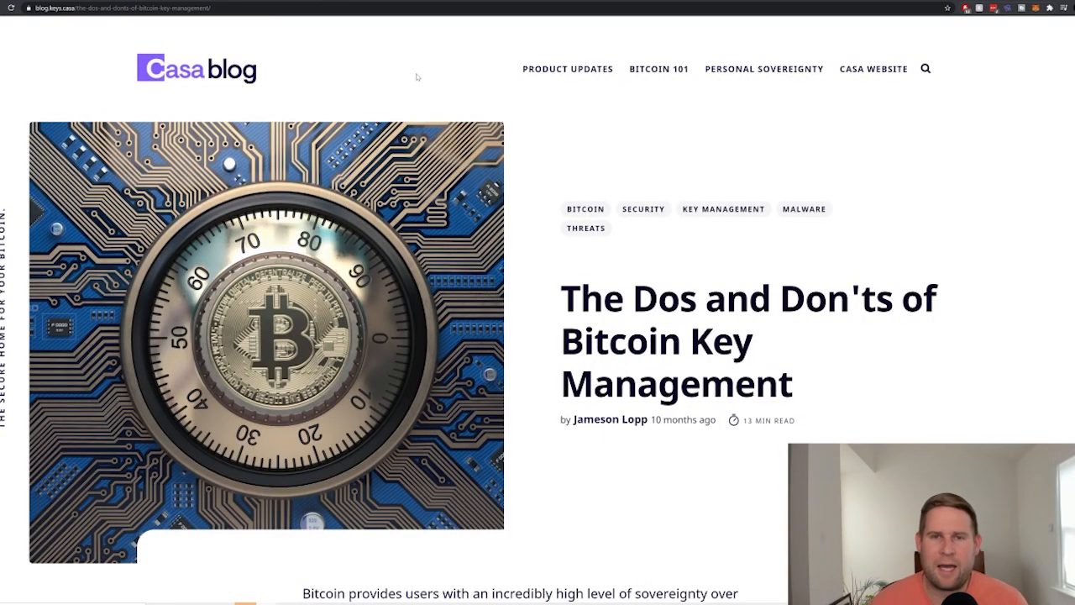
pyautogui.moveTo(447, 64)
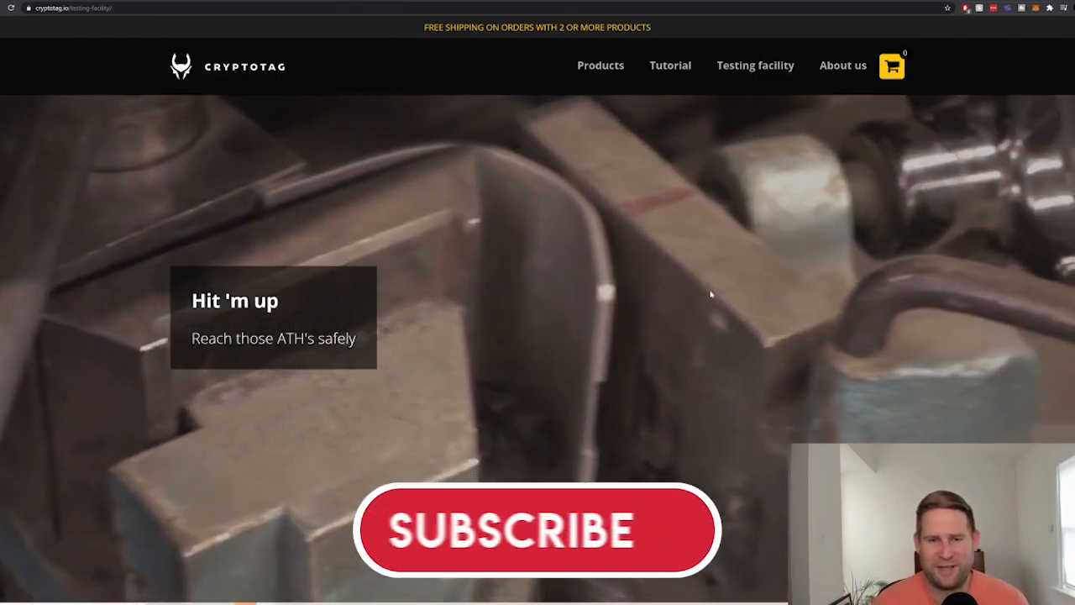
# Return from CryptoTag's testing facility page to the Substack post.
pyautogui.click(512, 529)
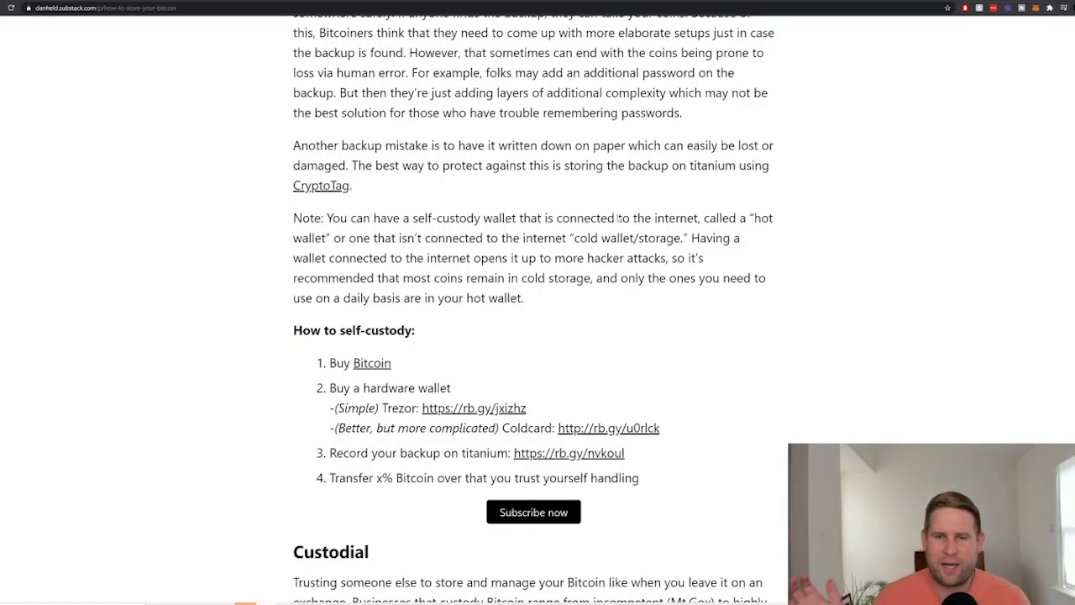
# Scroll past the hardware wallet links to the start of the Custodial section.
pyautogui.scroll(-3)
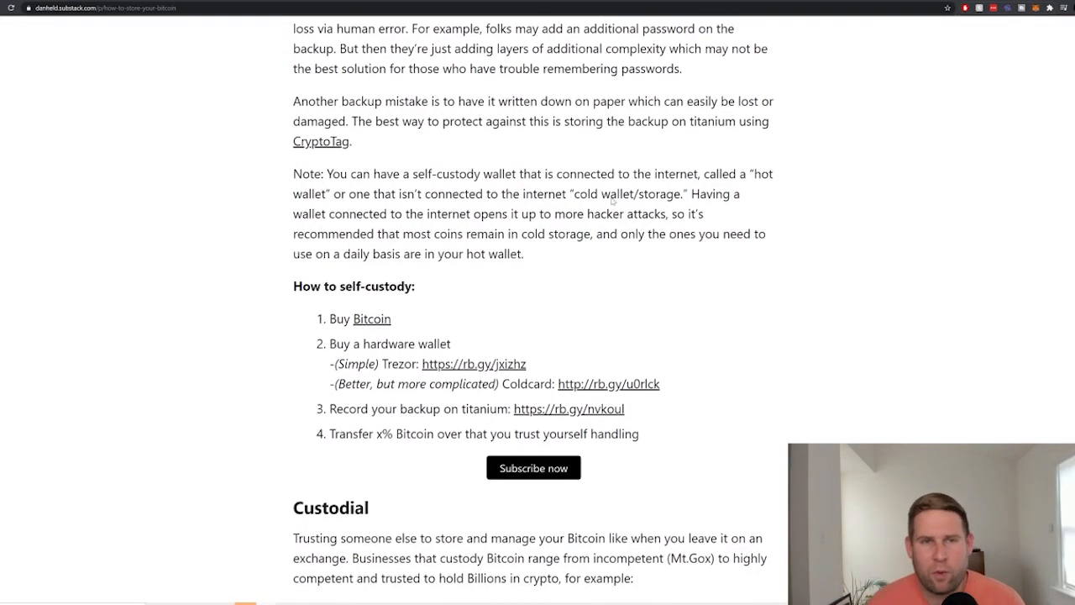
pyautogui.scroll(-3)
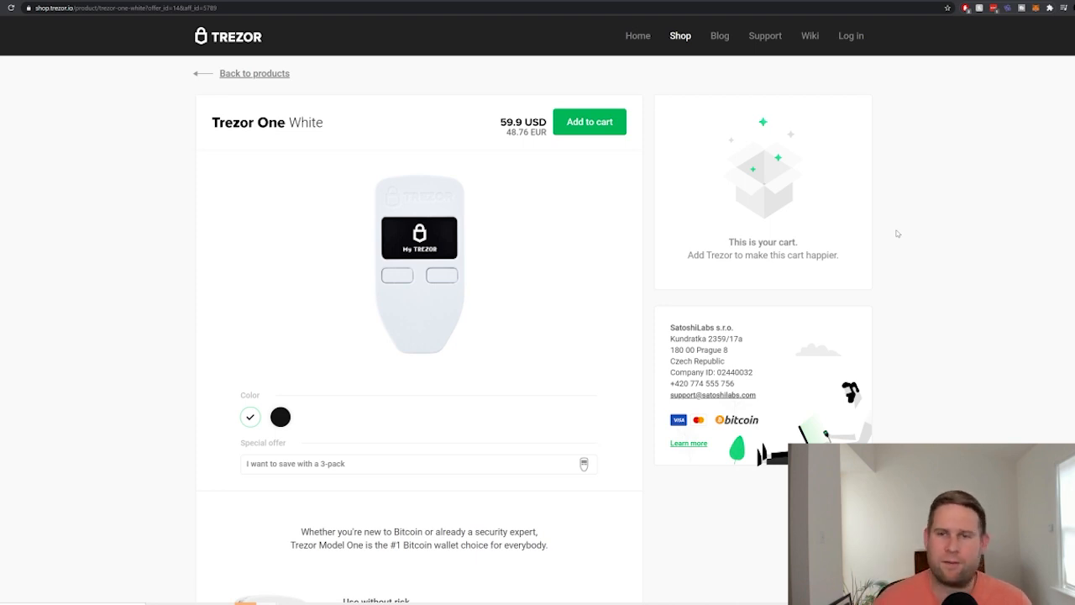
pyautogui.moveTo(586, 63)
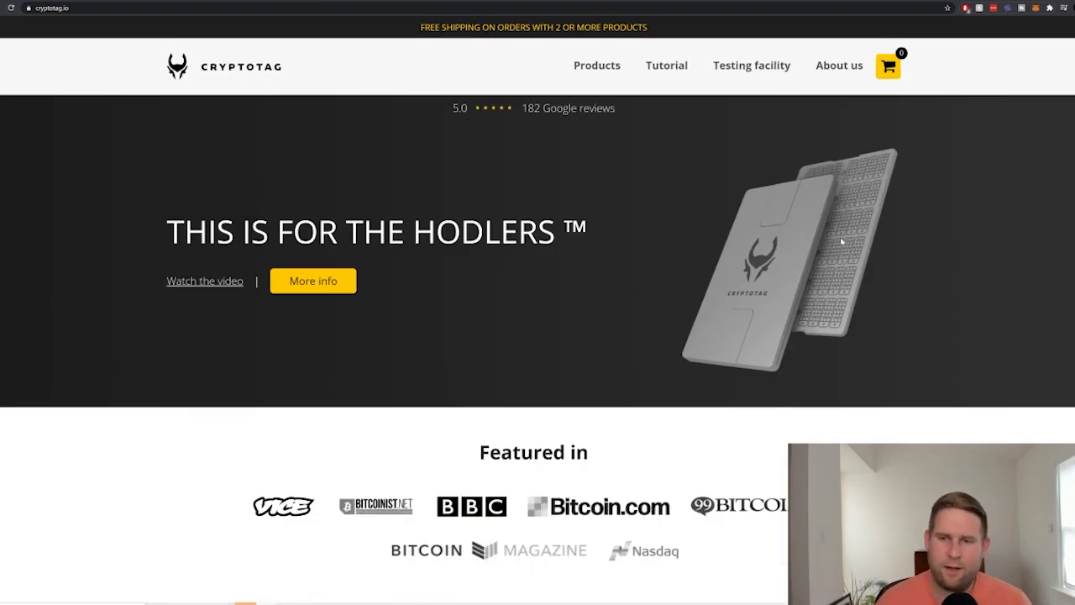
pyautogui.moveTo(426, 112)
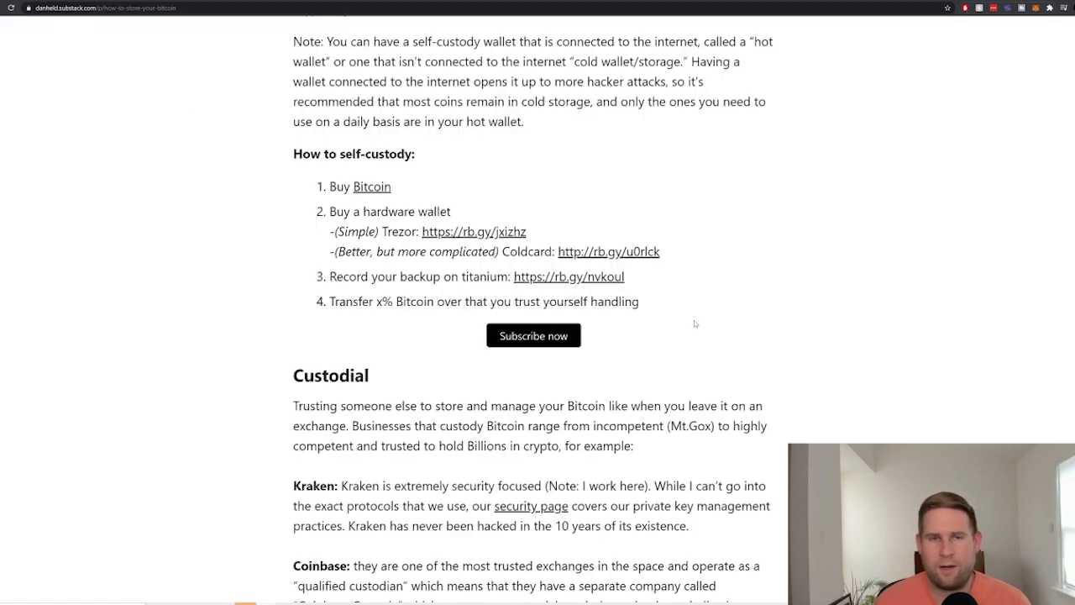
# Read the Kraken, Coinbase and Anchorage paragraphs, then follow Kraken's 'security page' link.
pyautogui.scroll(-3)
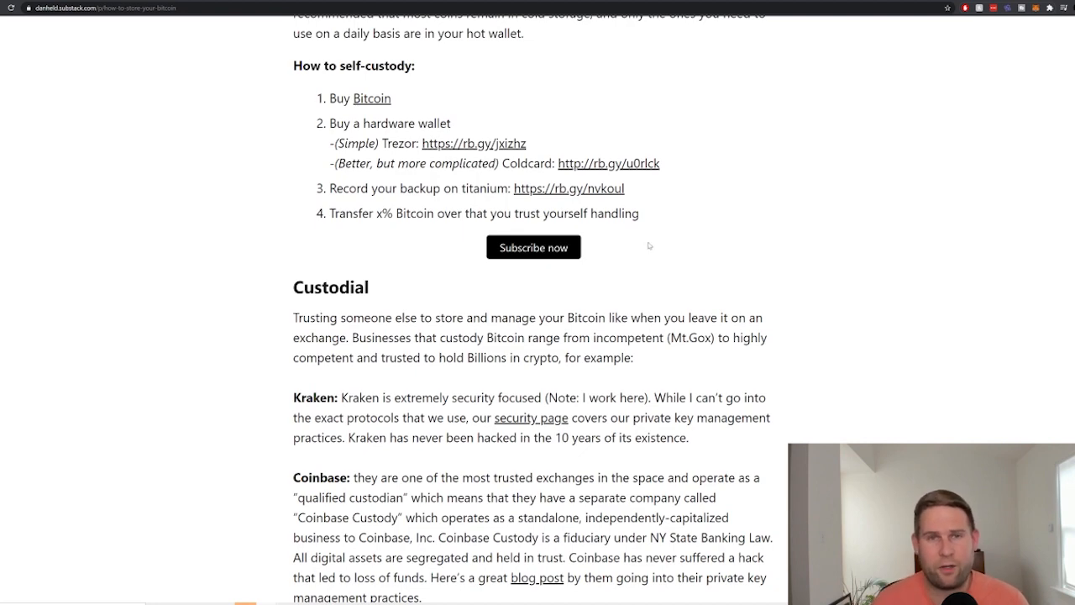
pyautogui.scroll(-3)
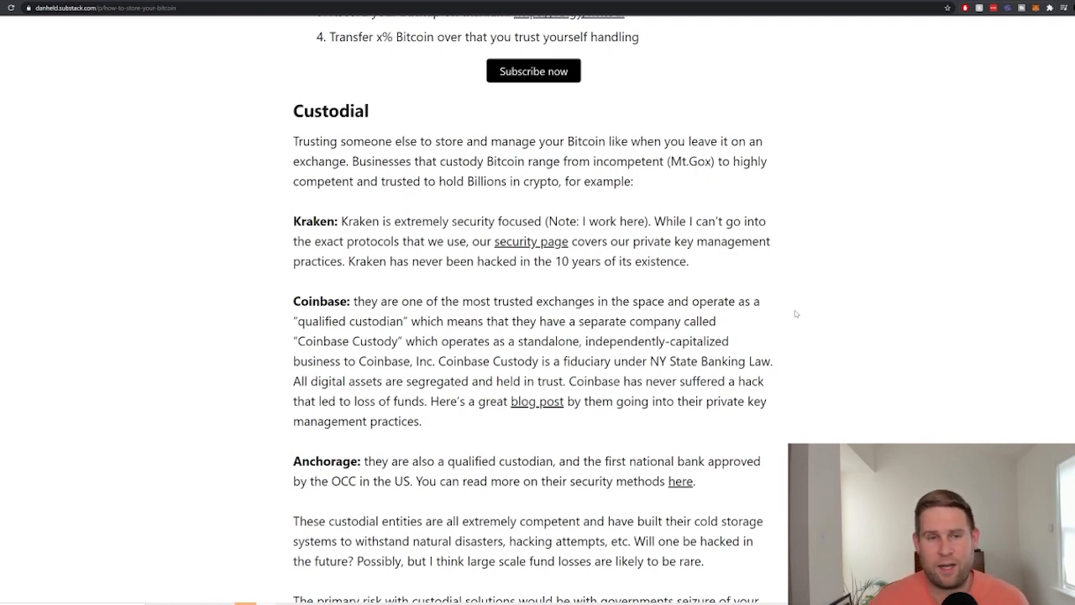
pyautogui.scroll(-3)
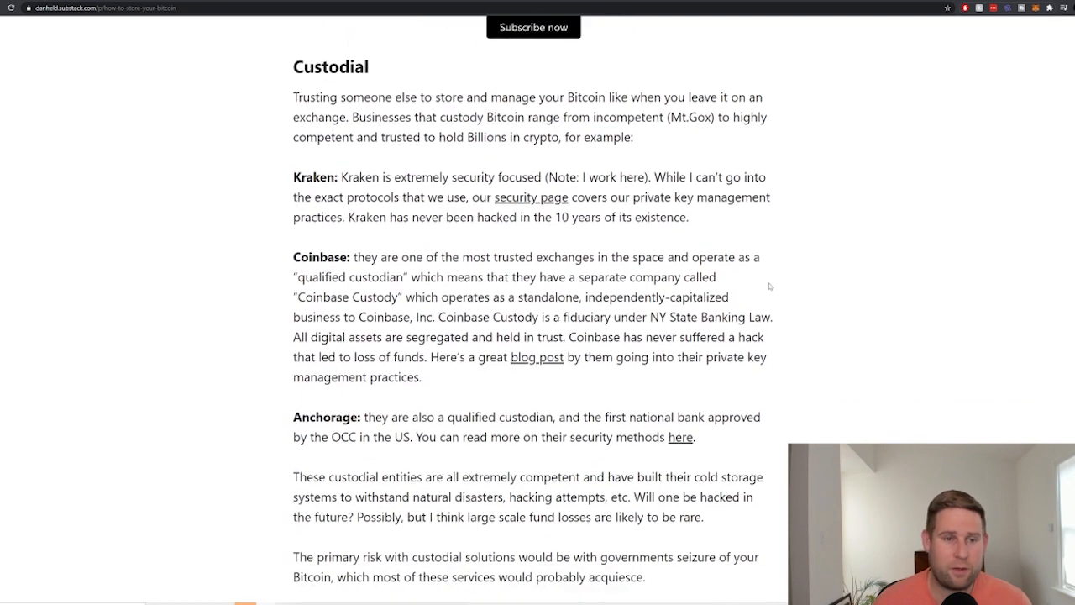
pyautogui.scroll(-3)
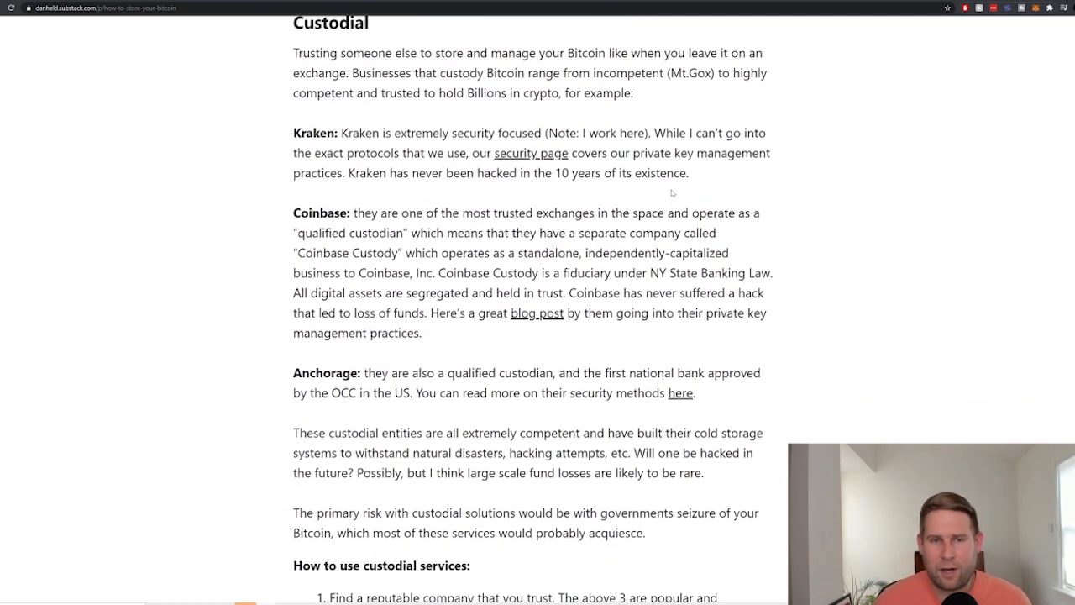
pyautogui.moveTo(626, 63)
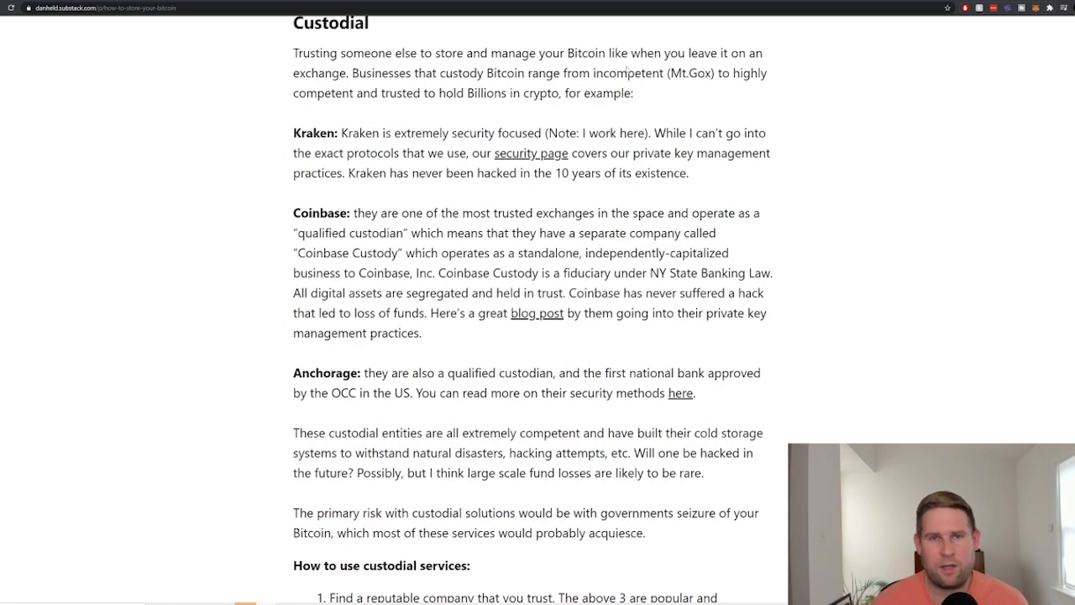
pyautogui.click(531, 153)
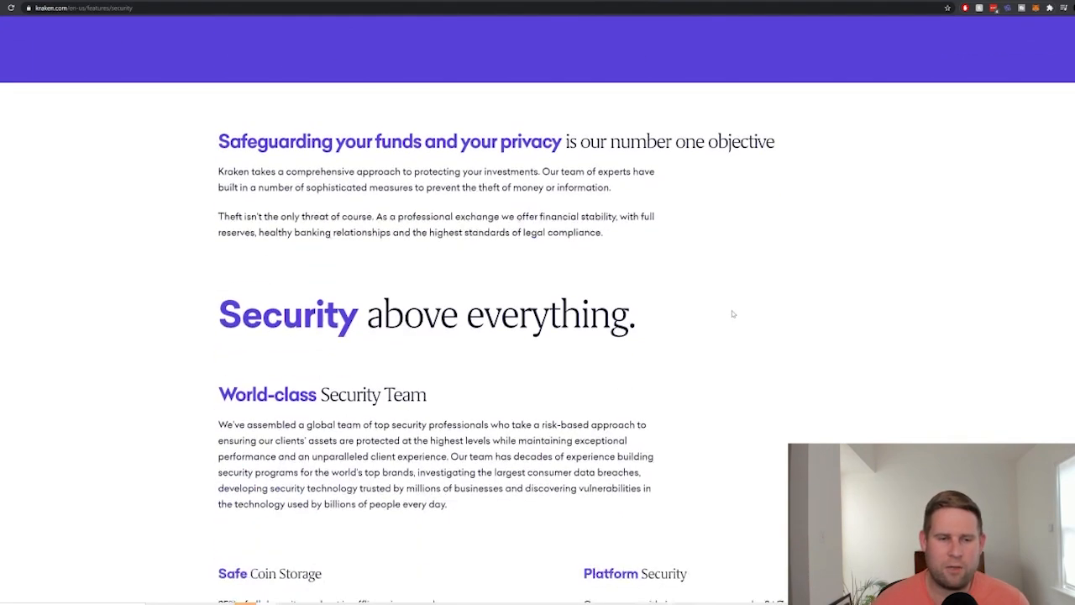
# Skim Kraken's Security Features list, then open Coinbase's blog post on private key management.
pyautogui.scroll(-3)
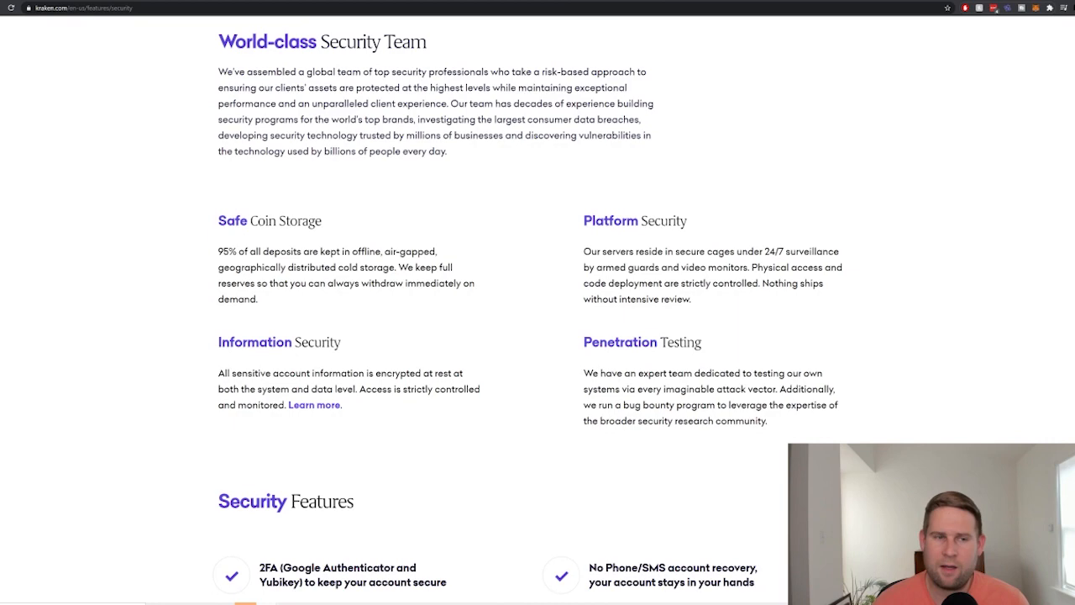
pyautogui.scroll(-3)
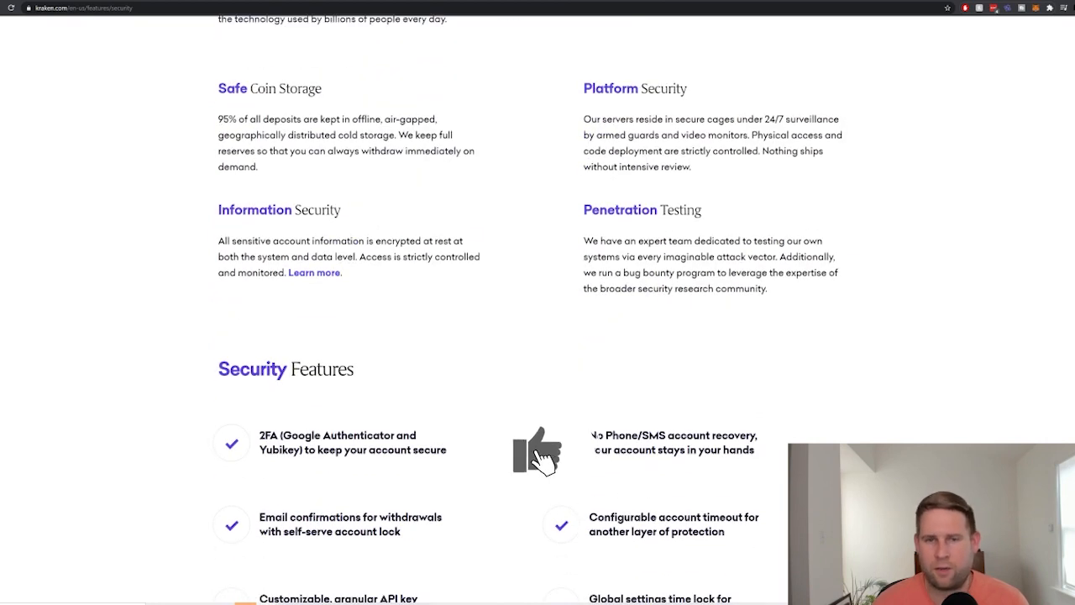
pyautogui.scroll(-3)
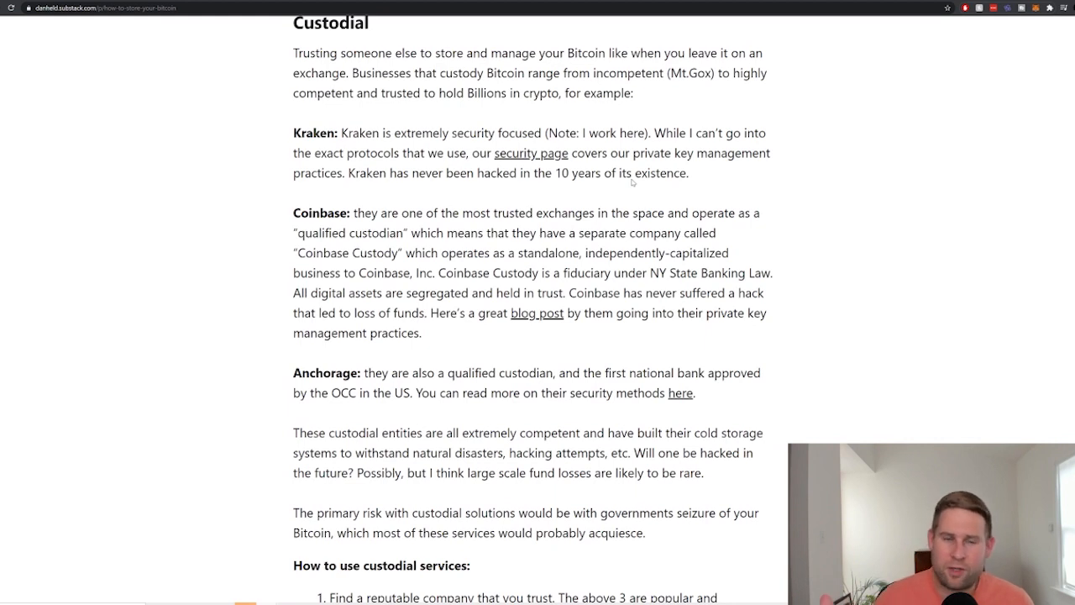
pyautogui.moveTo(633, 179)
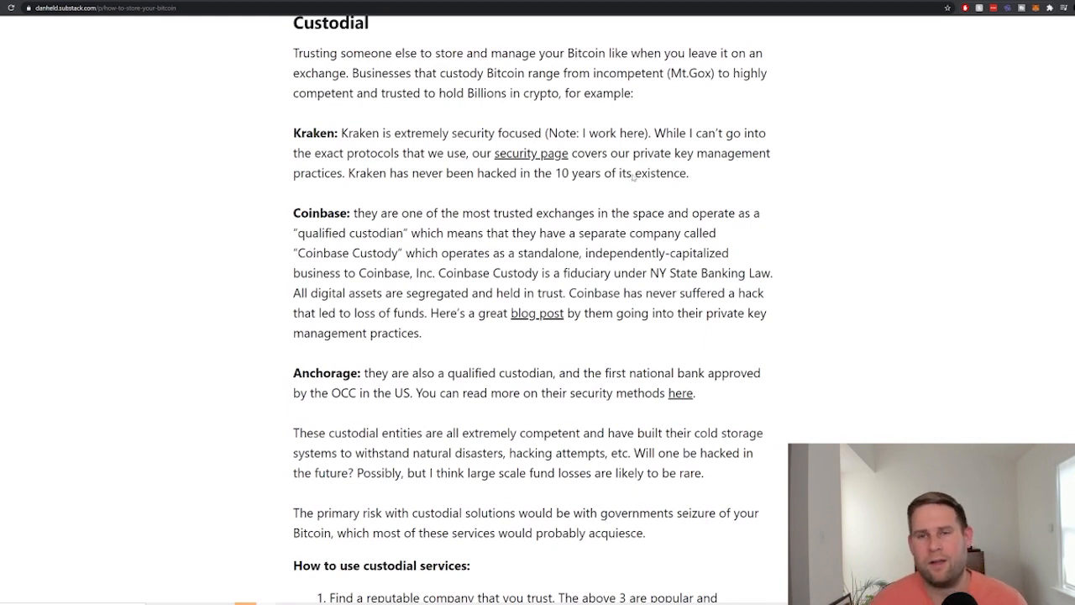
pyautogui.moveTo(666, 193)
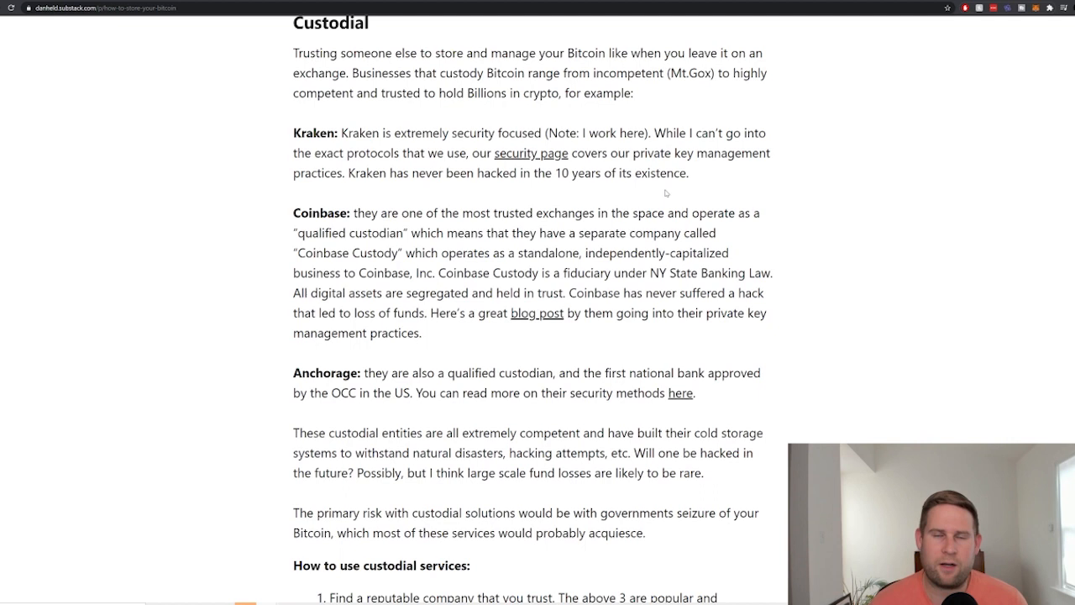
pyautogui.scroll(-3)
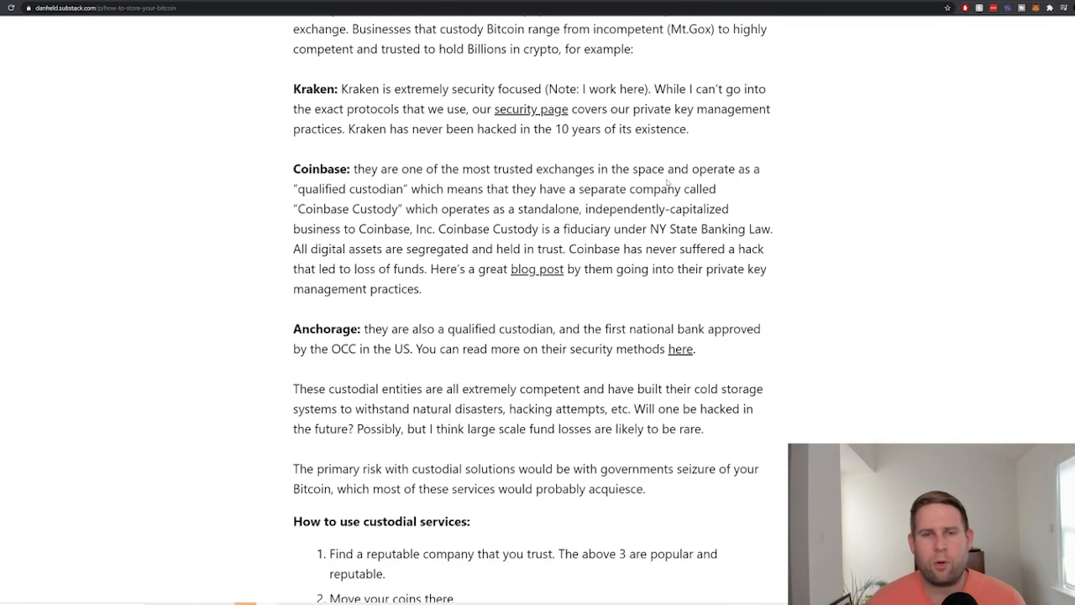
pyautogui.moveTo(761, 196)
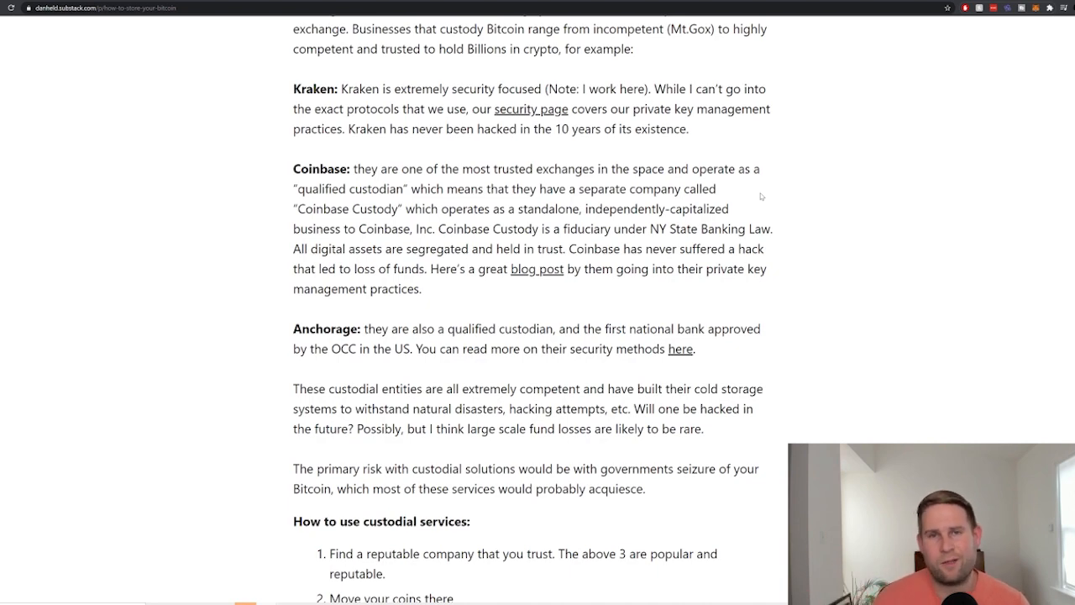
pyautogui.click(537, 268)
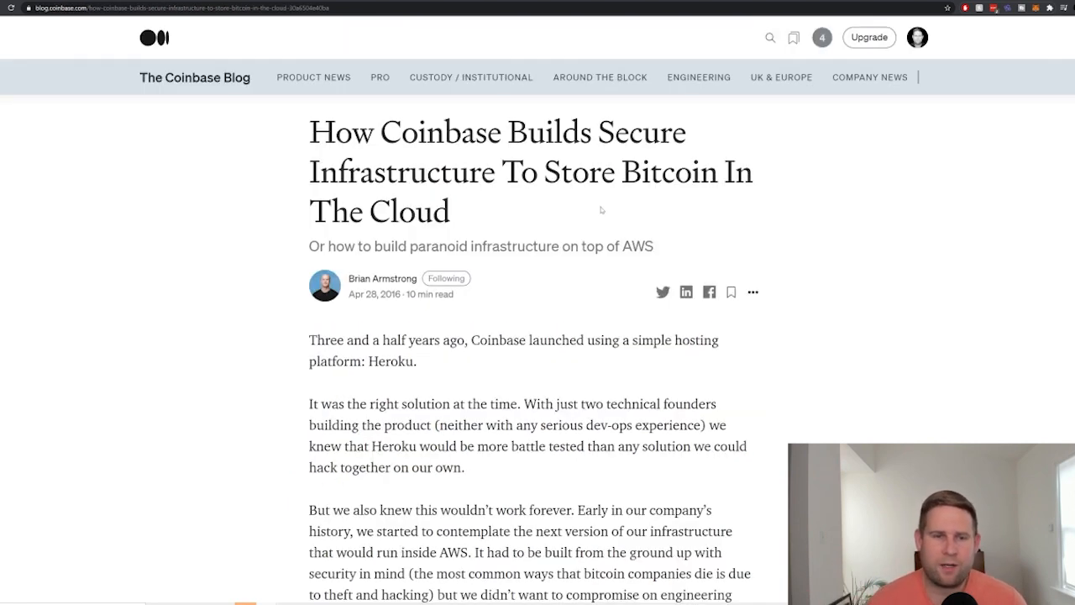
pyautogui.moveTo(702, 214)
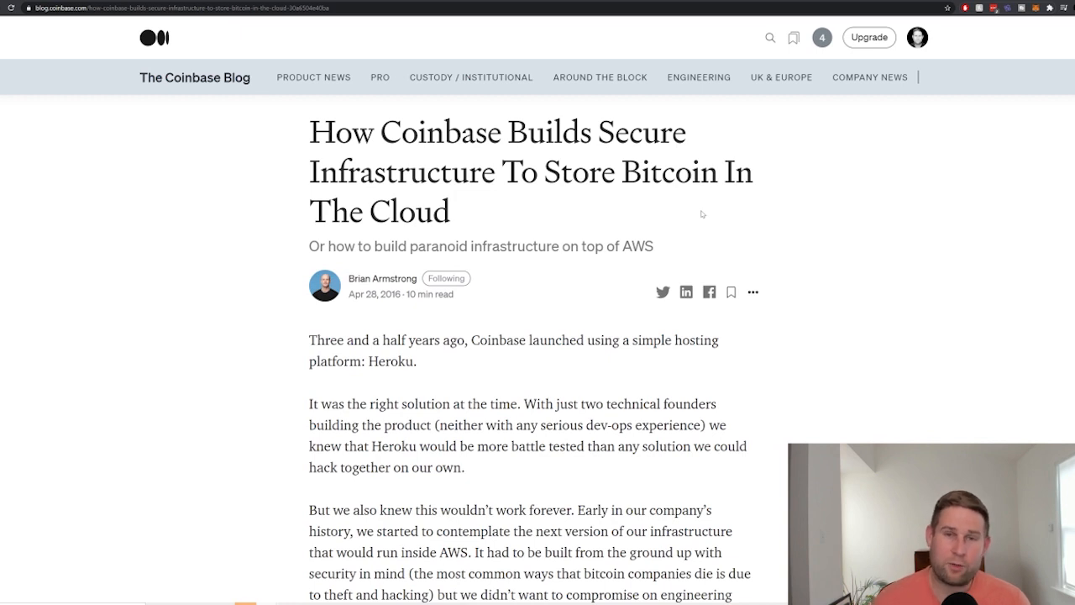
pyautogui.moveTo(685, 216)
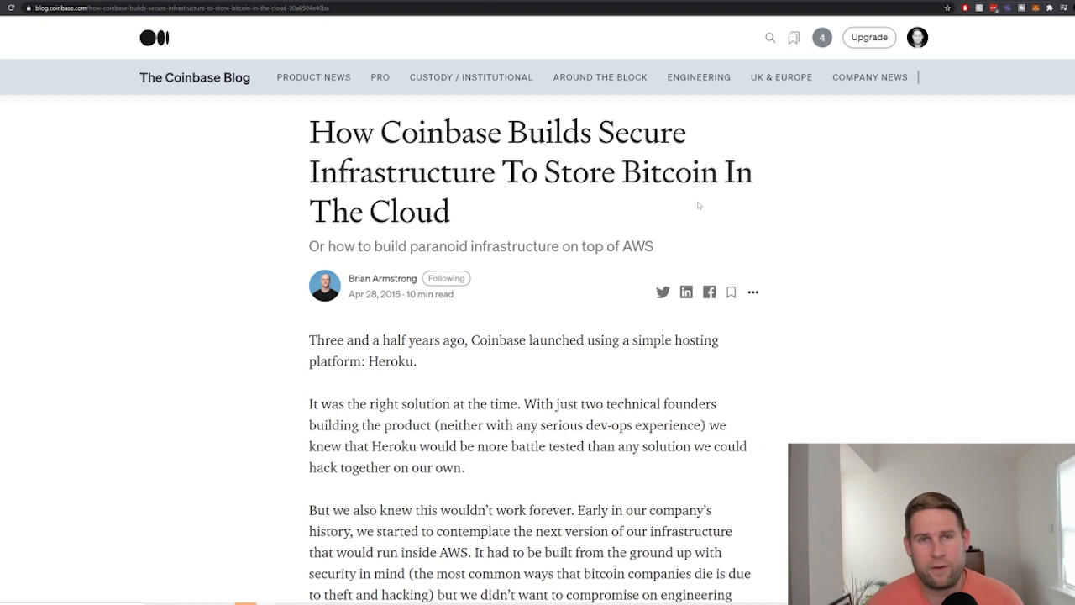
# Skim the Coinbase post to its AWS console breach example, then open Anchorage's security page.
pyautogui.scroll(-3)
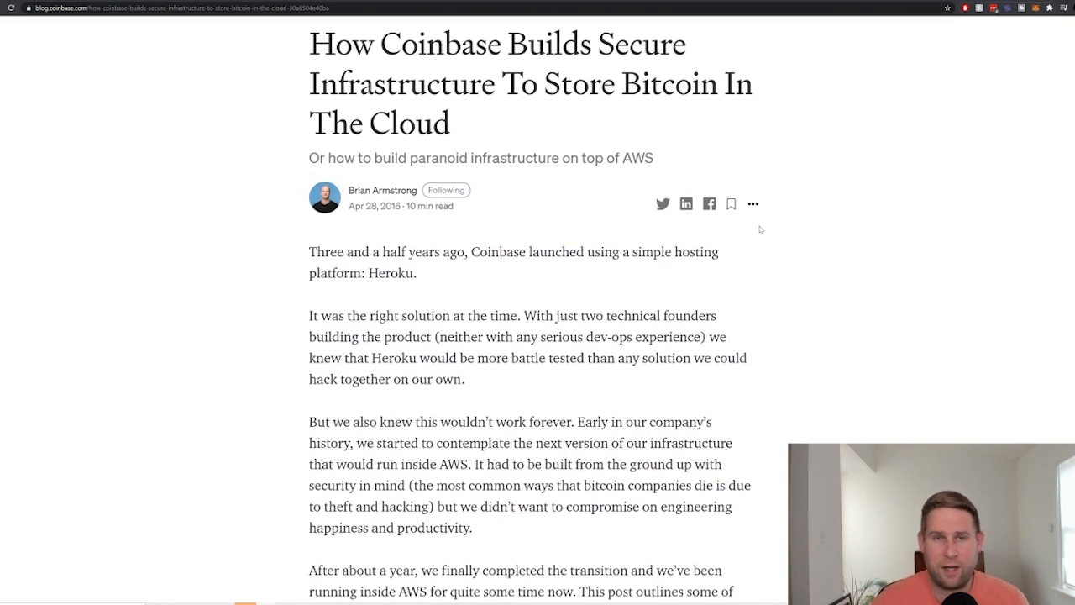
pyautogui.scroll(-3)
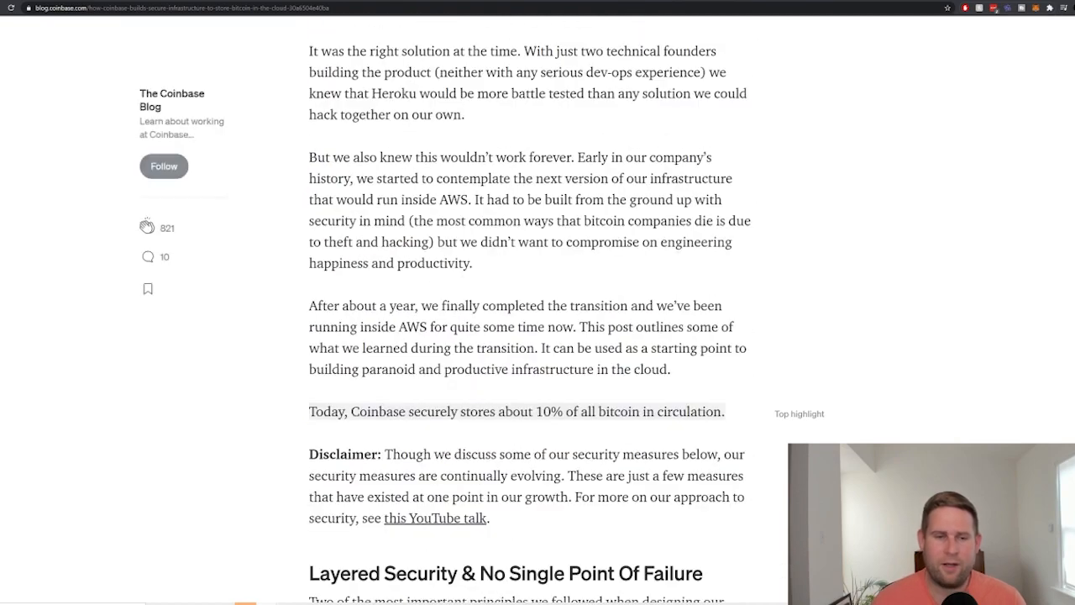
pyautogui.scroll(-3)
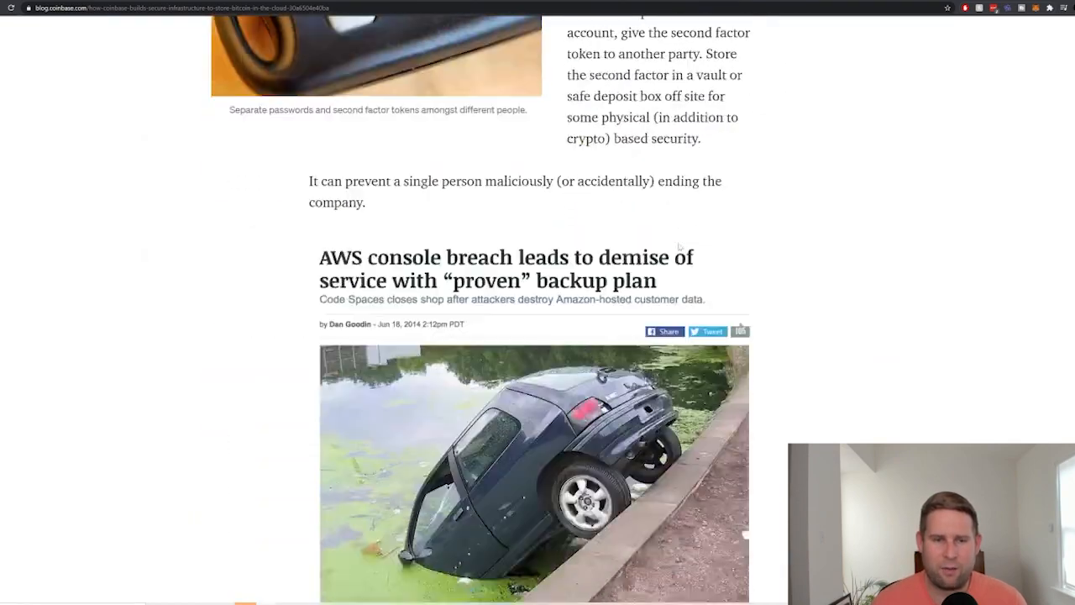
pyautogui.scroll(-3)
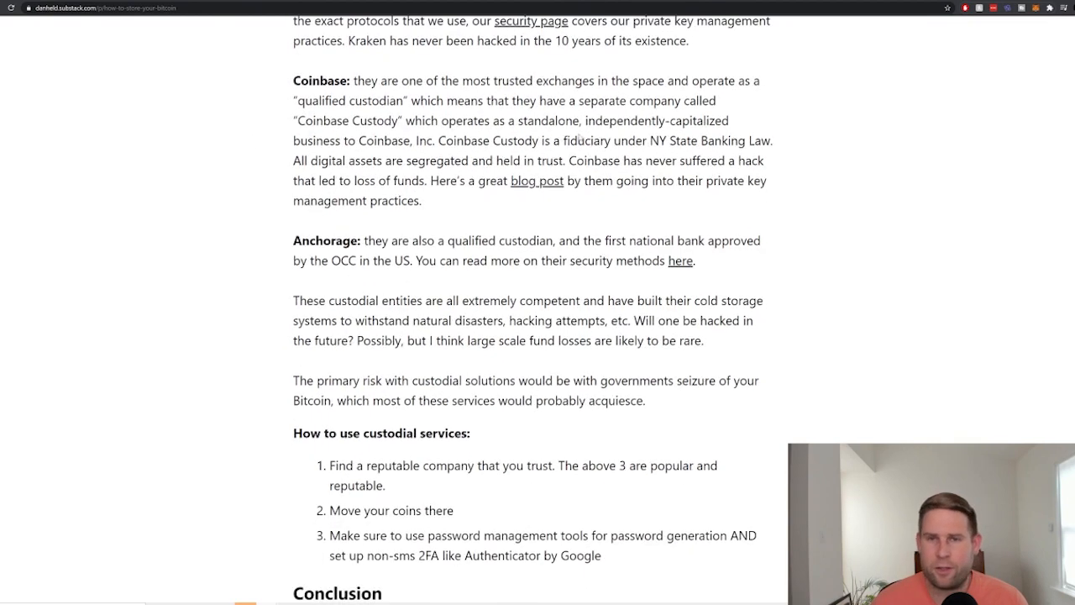
pyautogui.moveTo(707, 270)
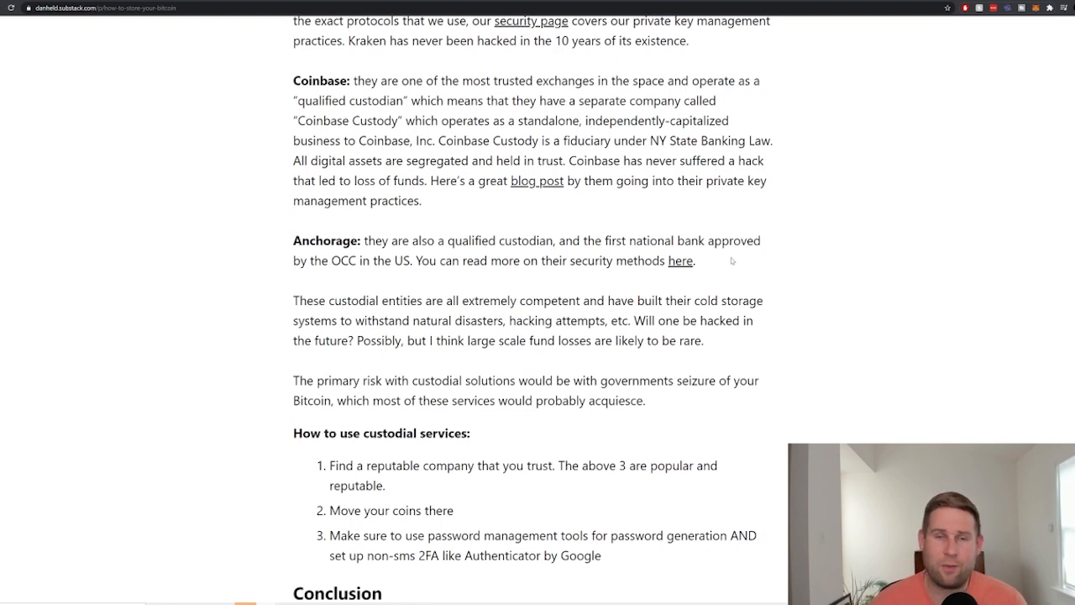
pyautogui.click(679, 260)
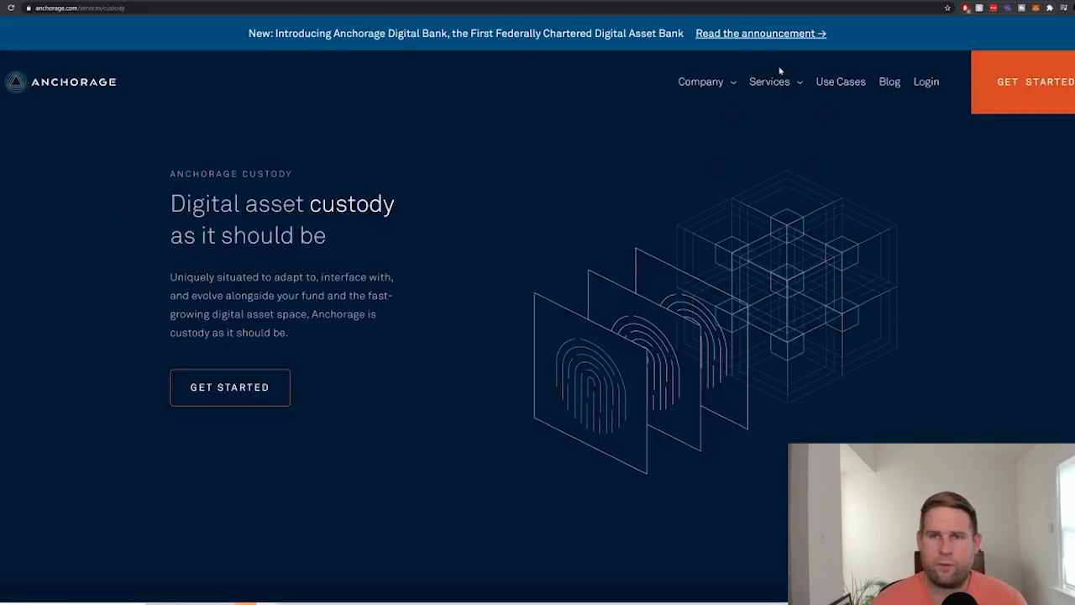
# Scroll Anchorage's custody page to the Secure, Efficient, Customizable, Insured, Auditable features.
pyautogui.scroll(-3)
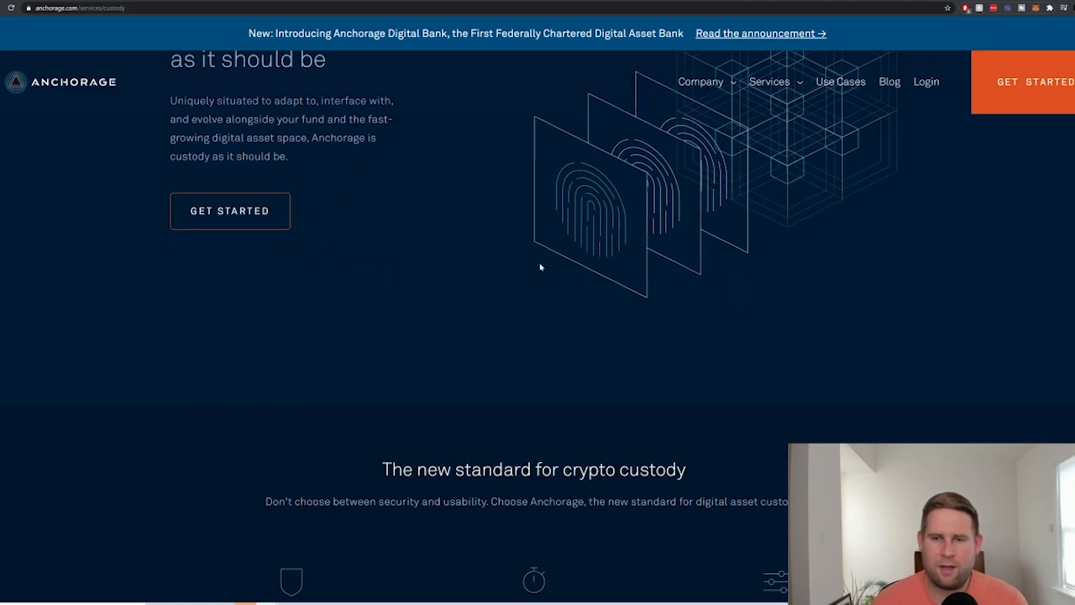
pyautogui.scroll(-3)
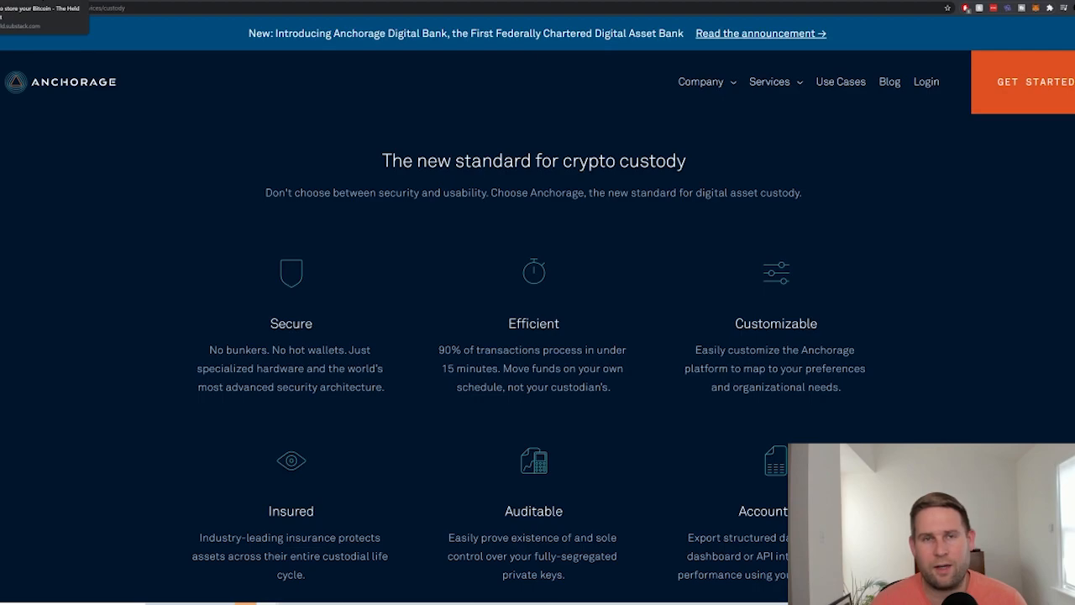
# Return to the 'How to store your Bitcoin' tab and scroll past the custodial steps to the Conclusion.
pyautogui.click(101, 7)
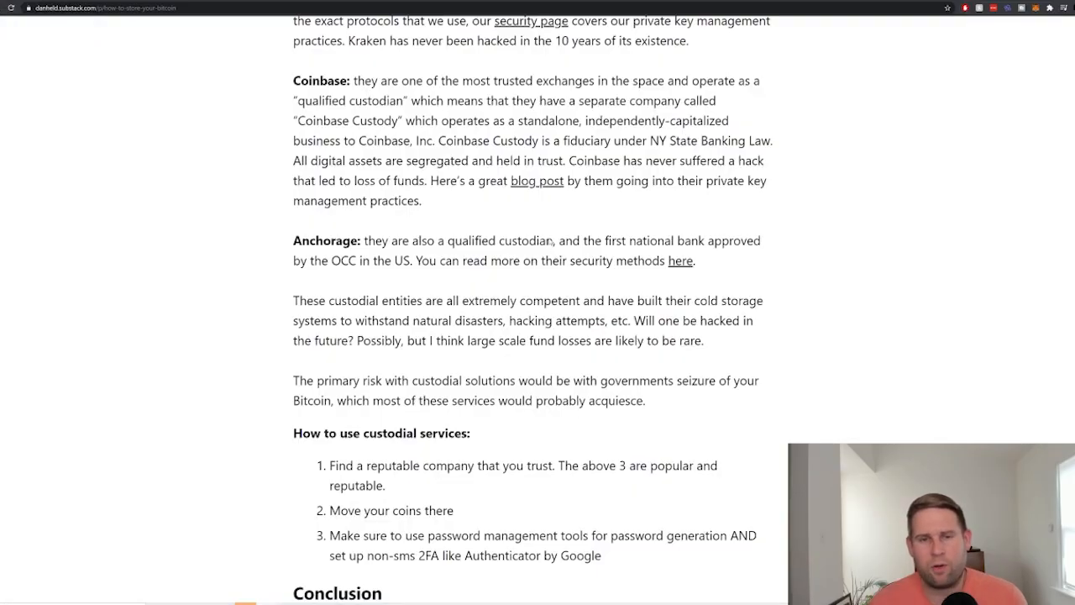
pyautogui.scroll(-3)
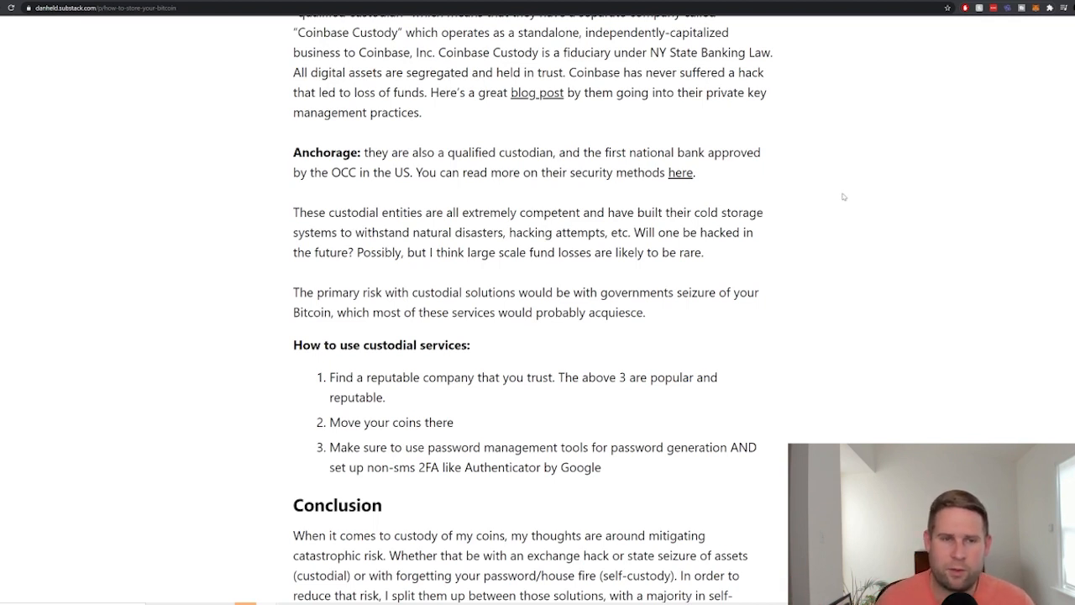
pyautogui.scroll(-3)
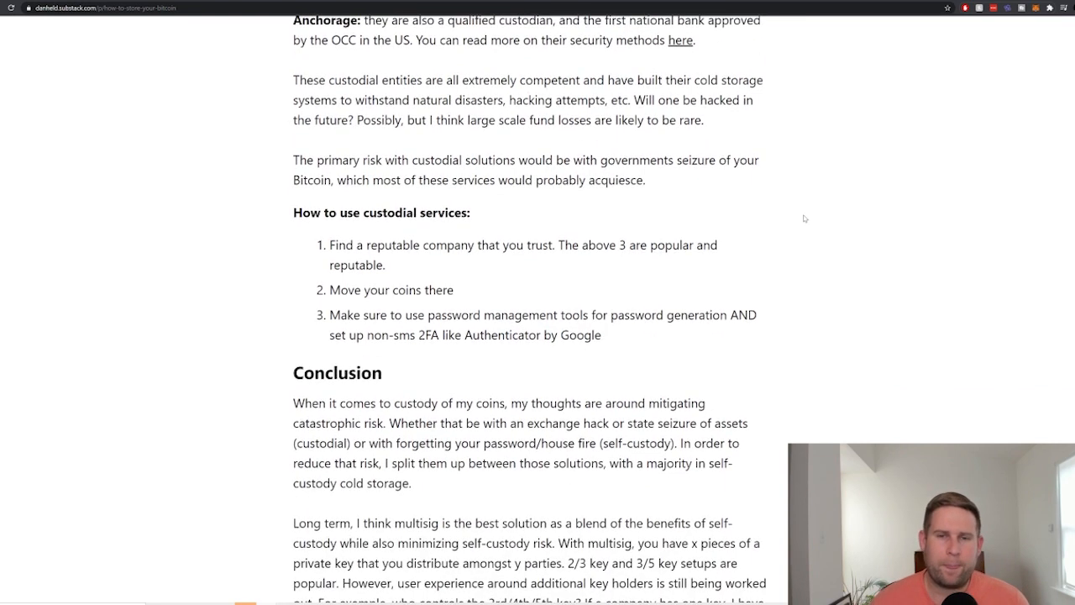
pyautogui.scroll(-3)
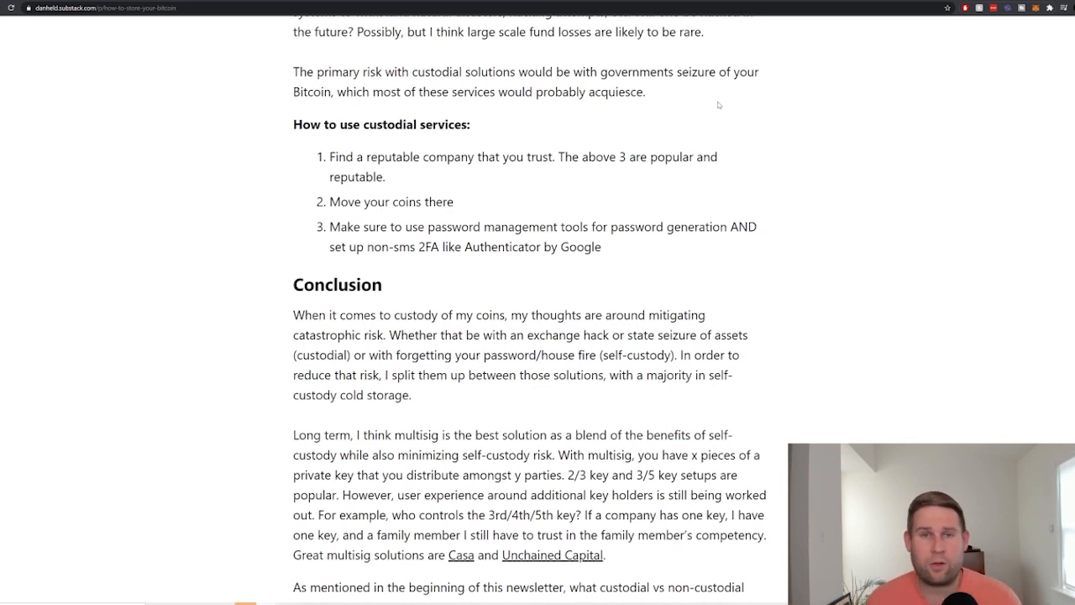
pyautogui.moveTo(724, 95)
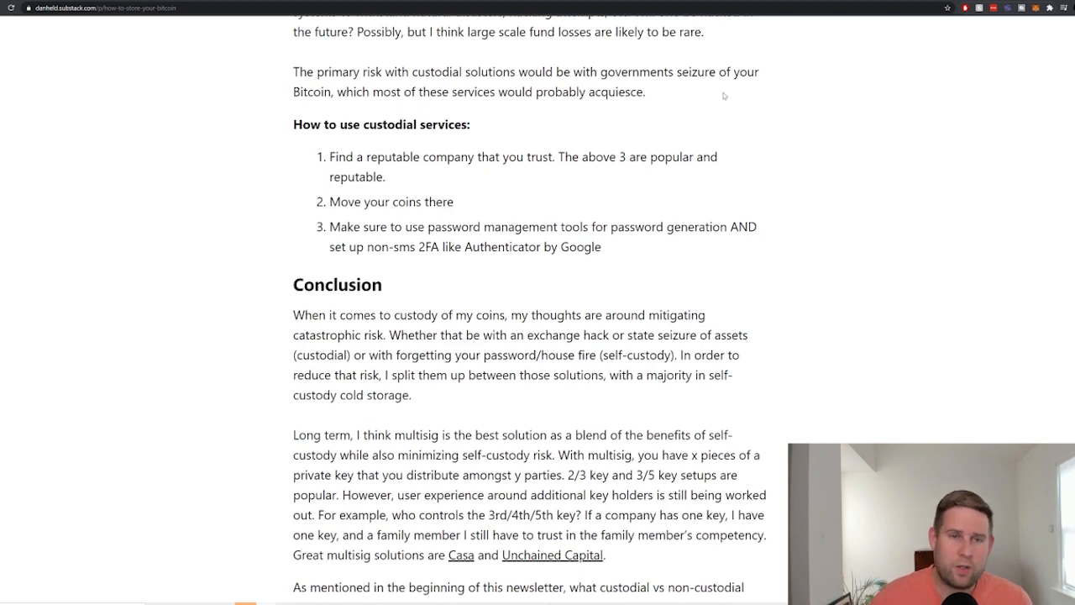
pyautogui.scroll(-3)
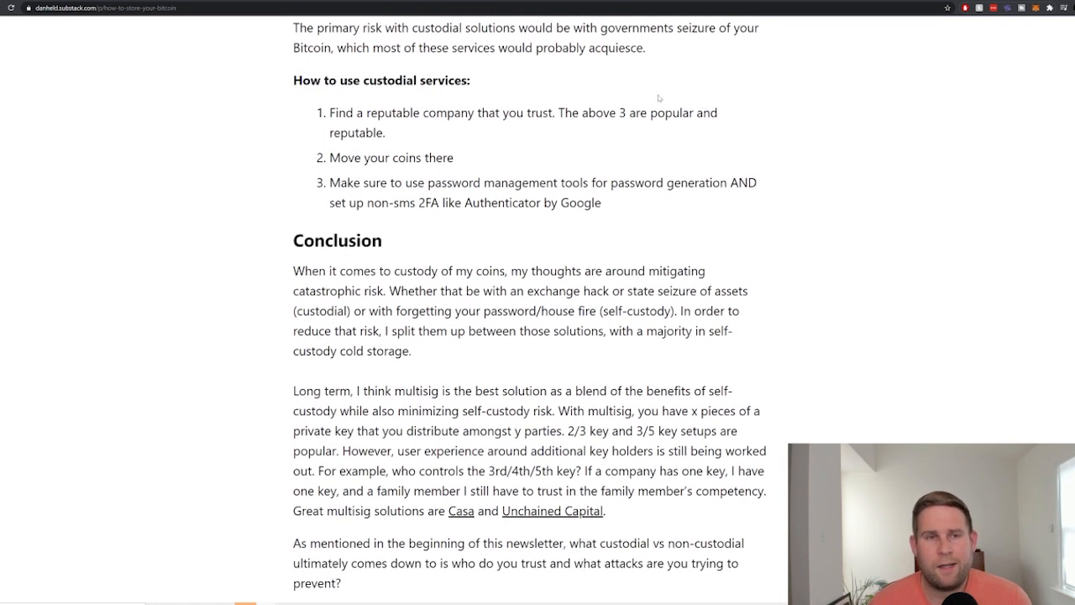
pyautogui.moveTo(845, 144)
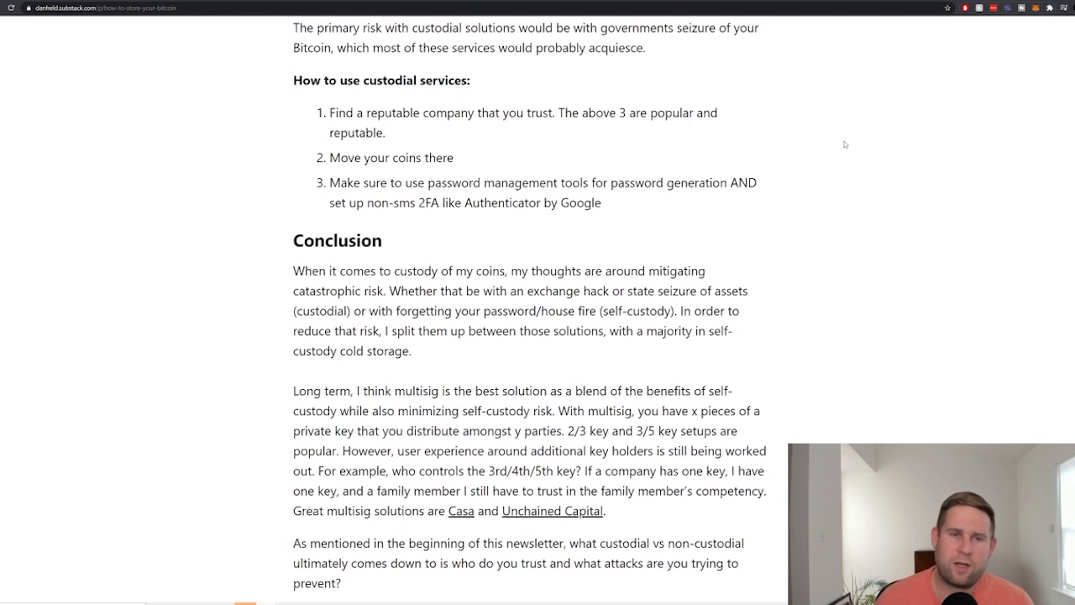
pyautogui.moveTo(751, 102)
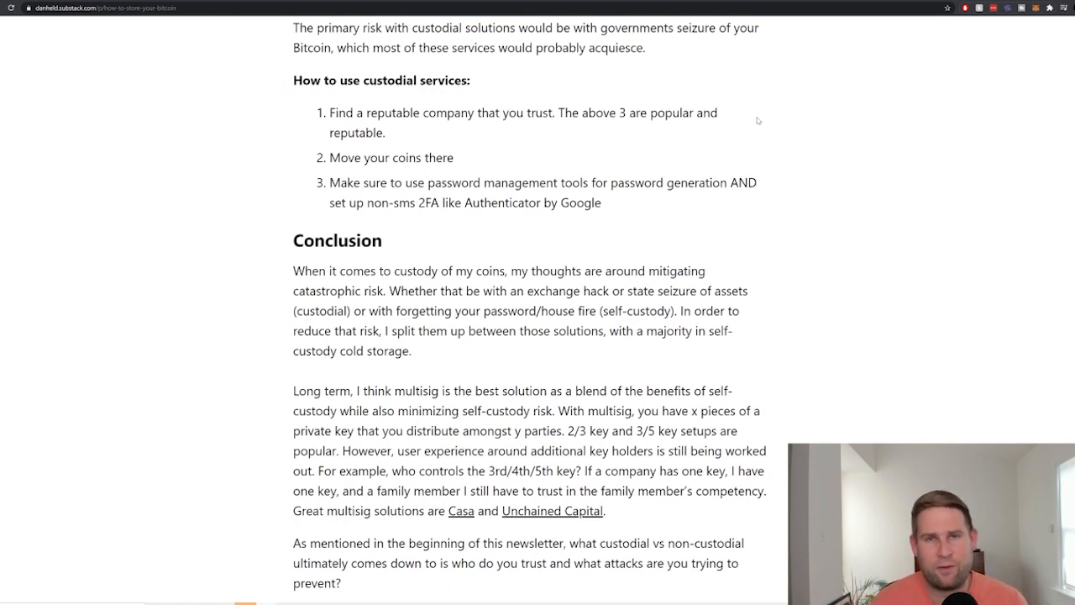
# Read the Conclusion through the HODL sign-off and Subscribe prompt to Recommended Products, starting with Ledn.
pyautogui.scroll(-3)
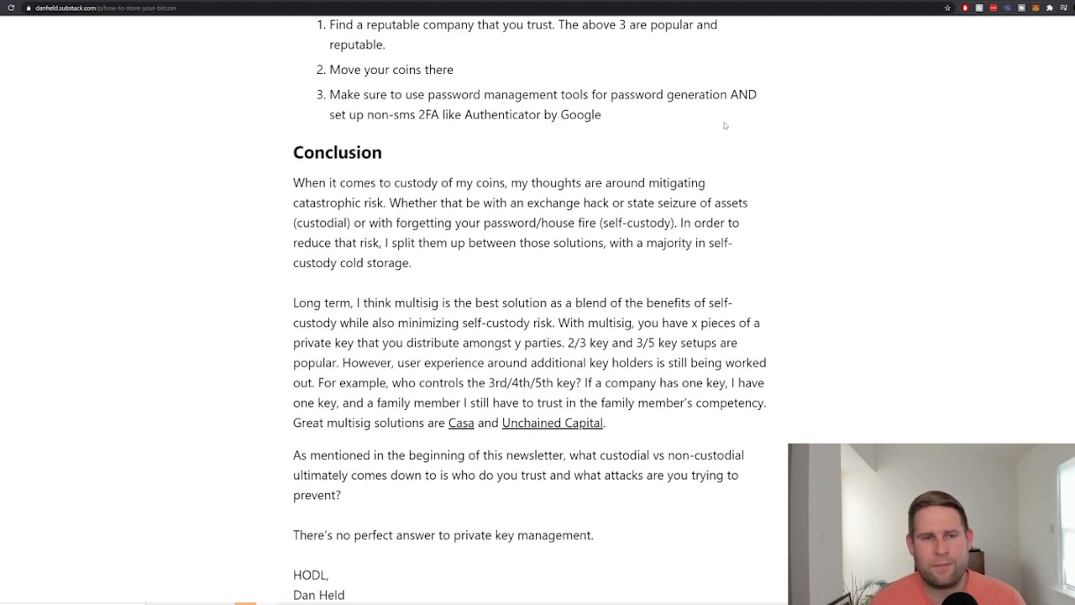
pyautogui.scroll(-3)
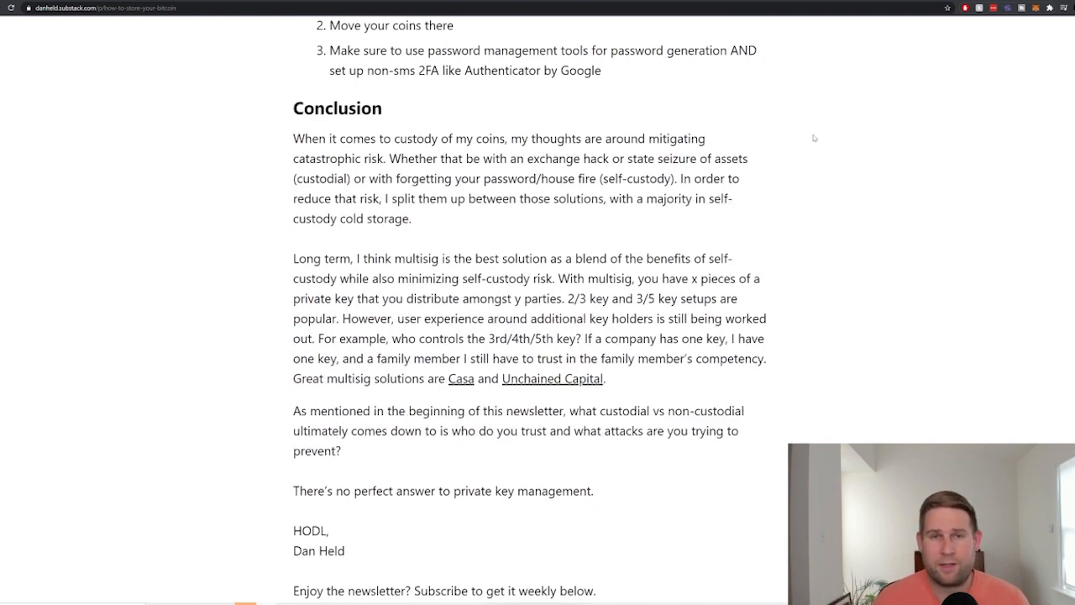
pyautogui.moveTo(815, 164)
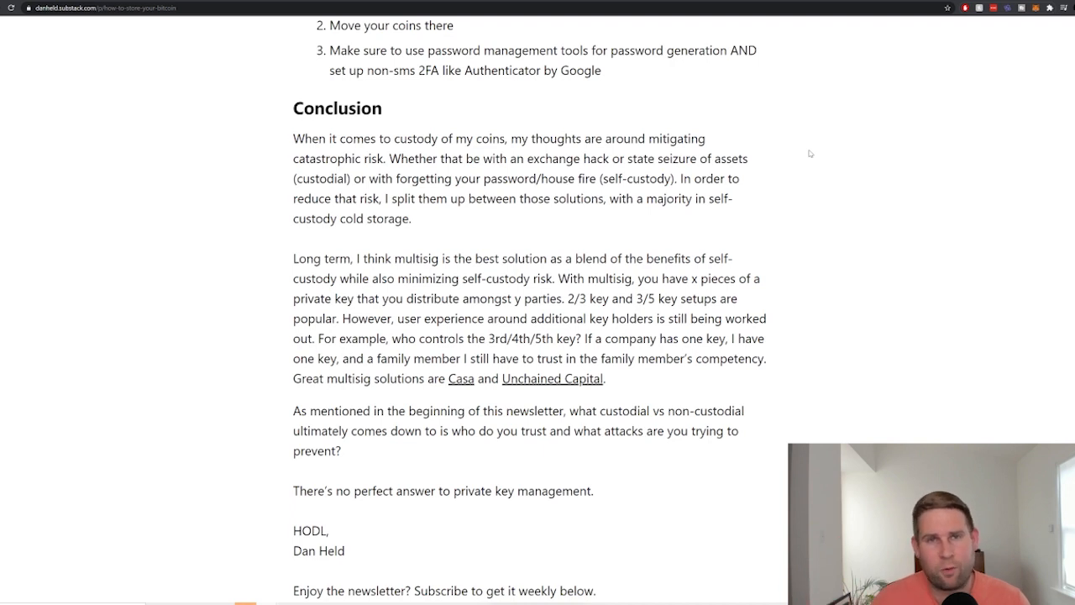
pyautogui.scroll(-3)
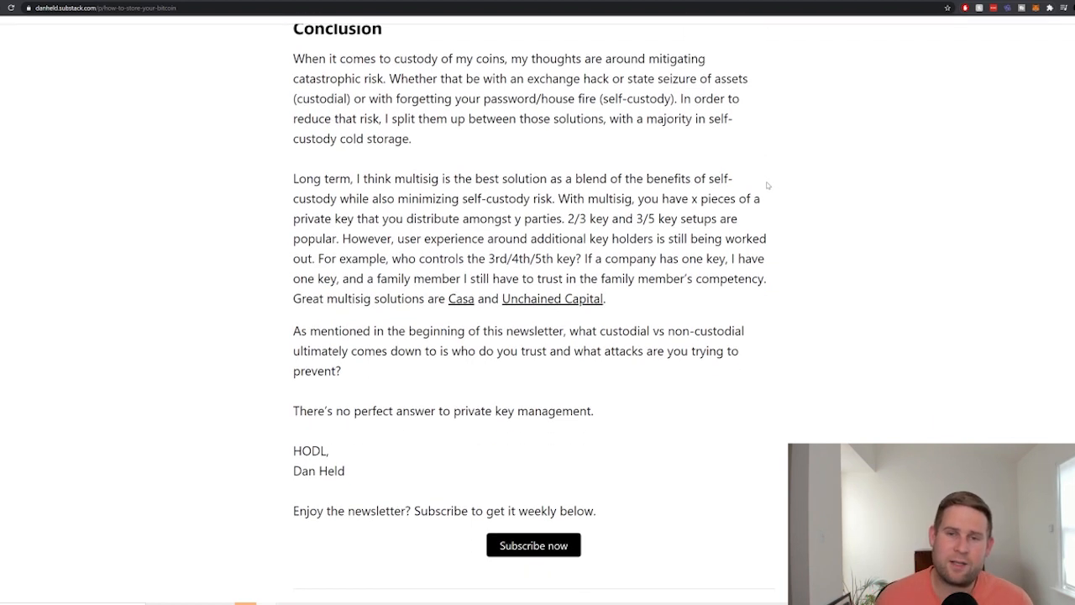
pyautogui.scroll(-3)
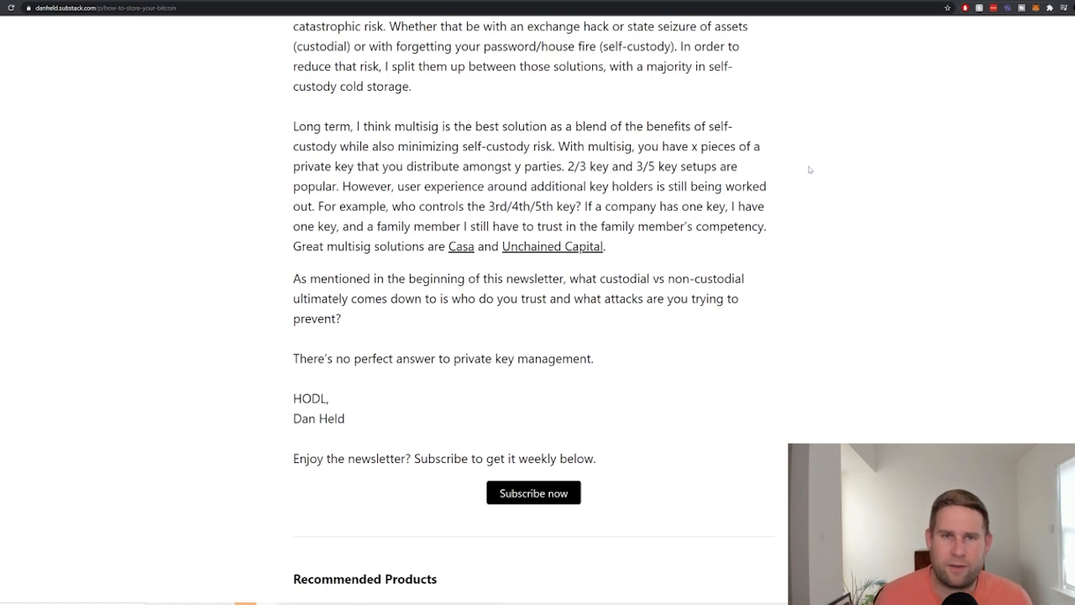
pyautogui.moveTo(796, 163)
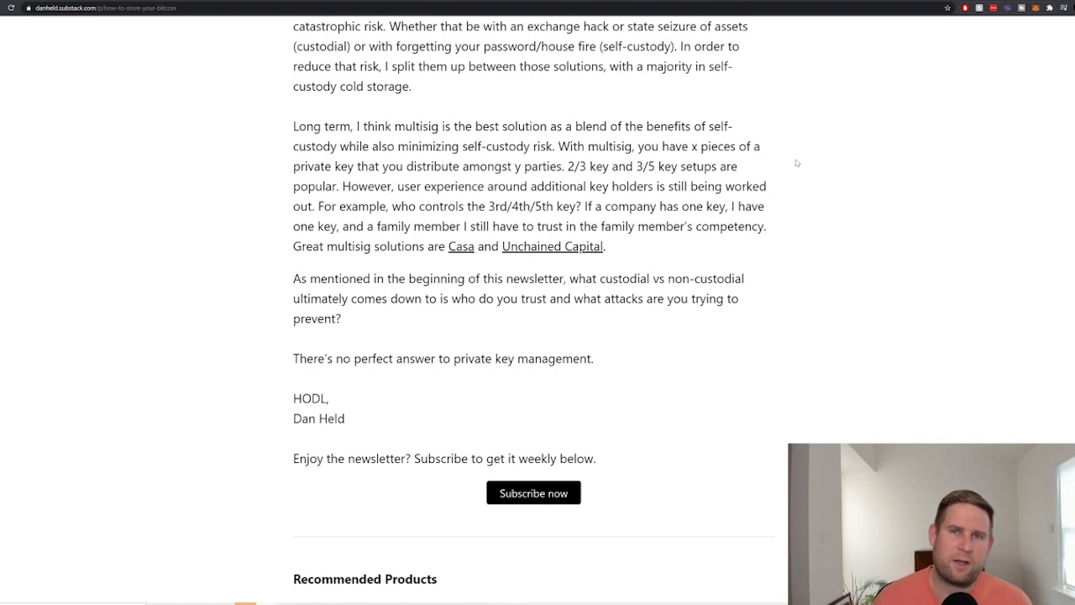
pyautogui.moveTo(805, 141)
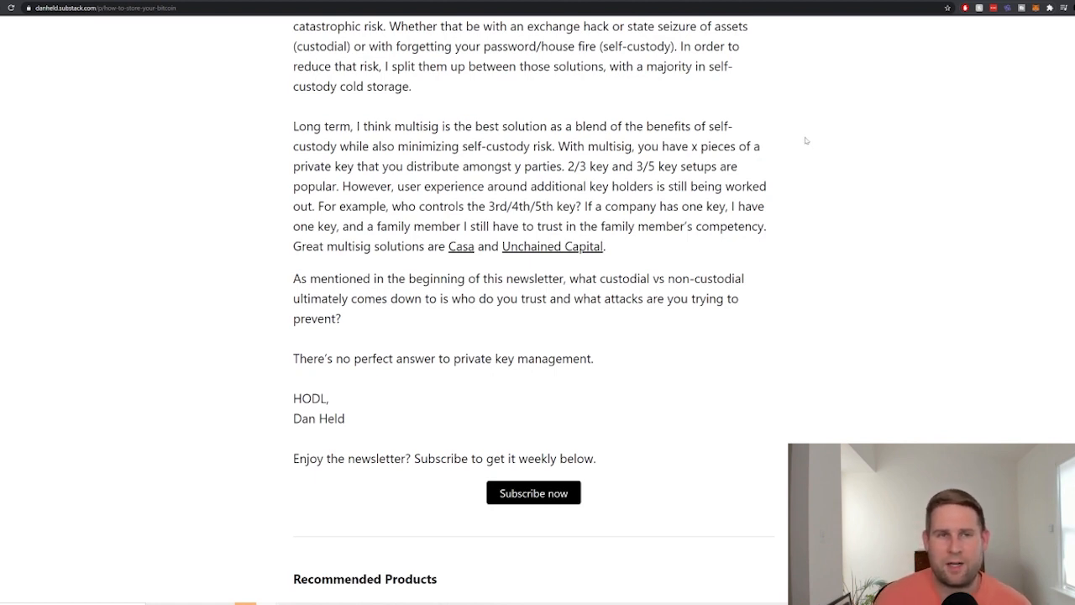
pyautogui.scroll(-3)
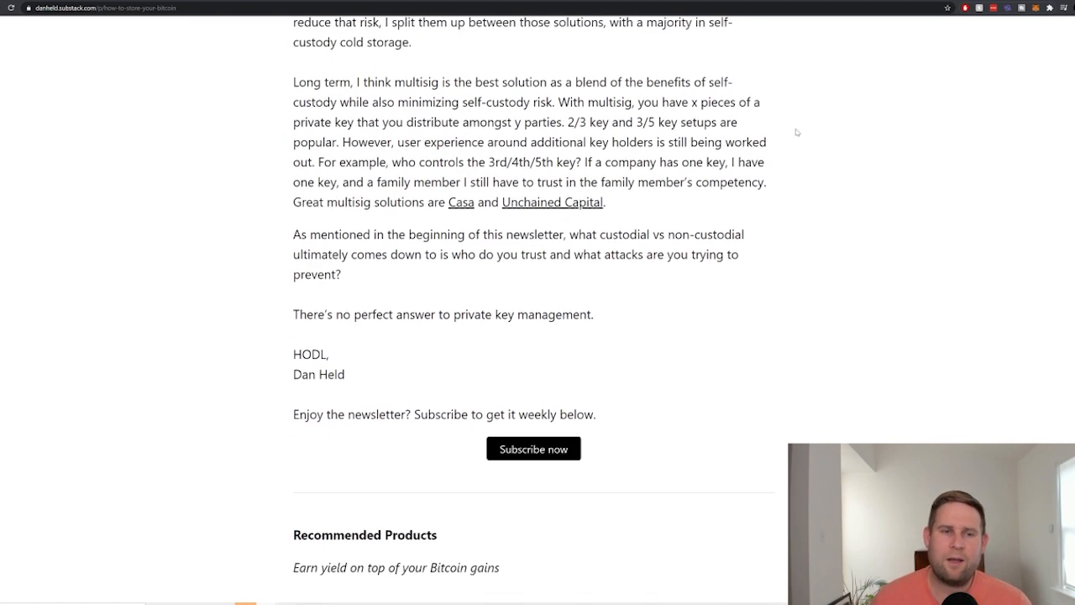
pyautogui.moveTo(823, 80)
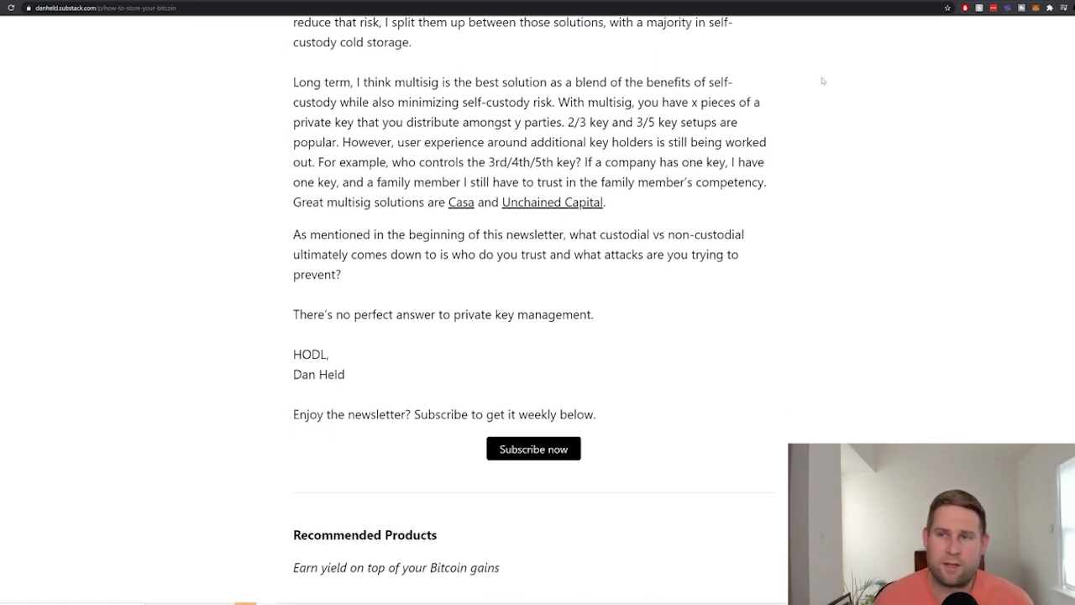
pyautogui.click(460, 201)
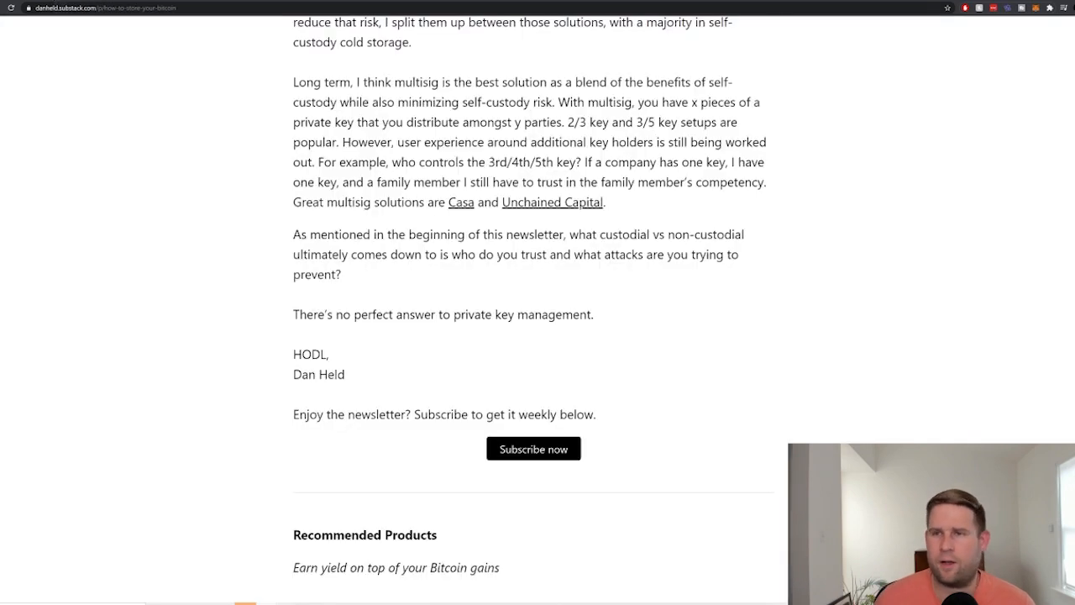
pyautogui.click(552, 201)
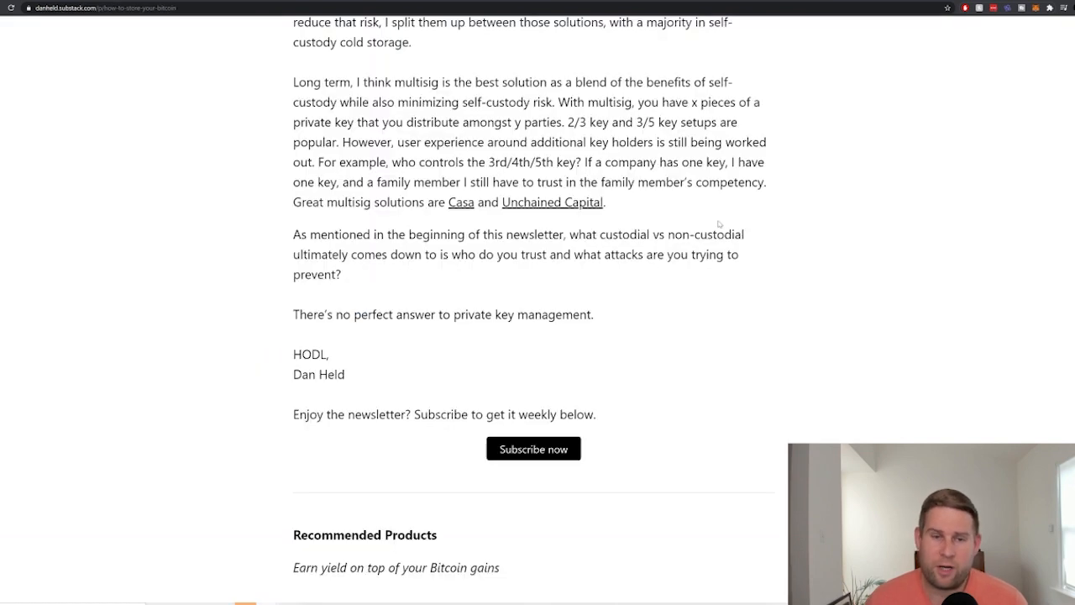
pyautogui.scroll(-3)
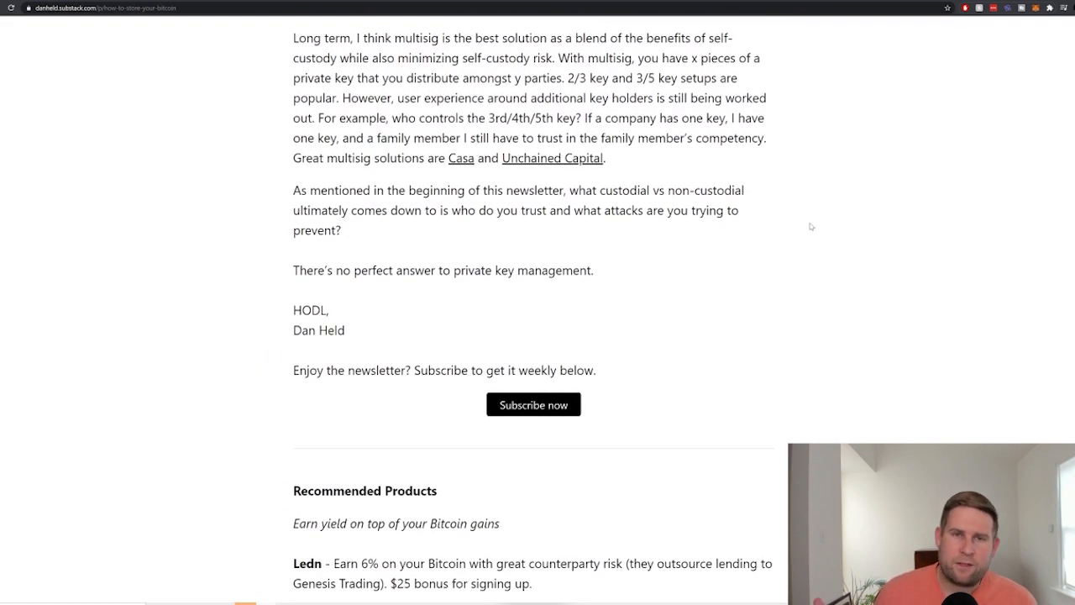